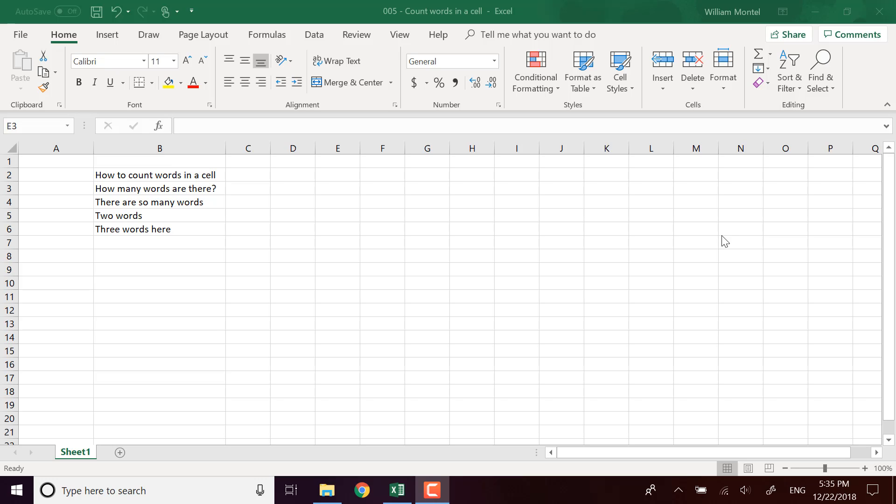
mouse_move(430, 351)
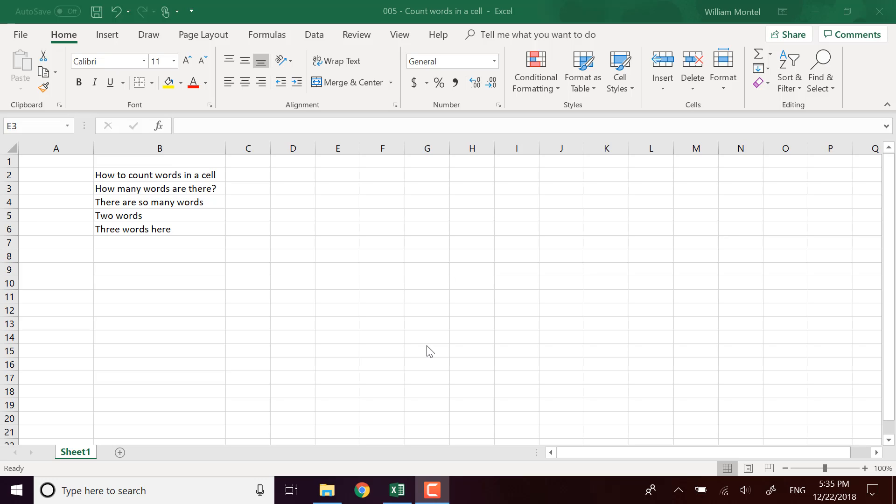
mouse_move(309, 238)
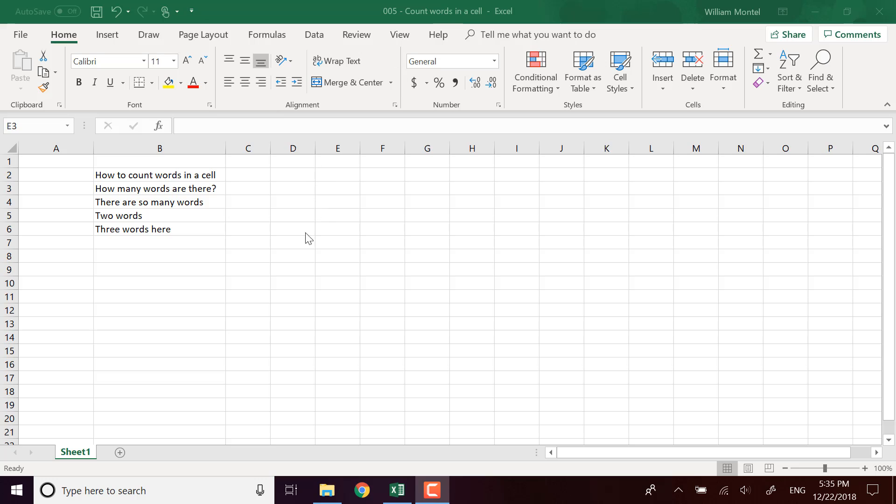
- Widen column B so the five sample sentences in B2:B6 fit fully
click(337, 188)
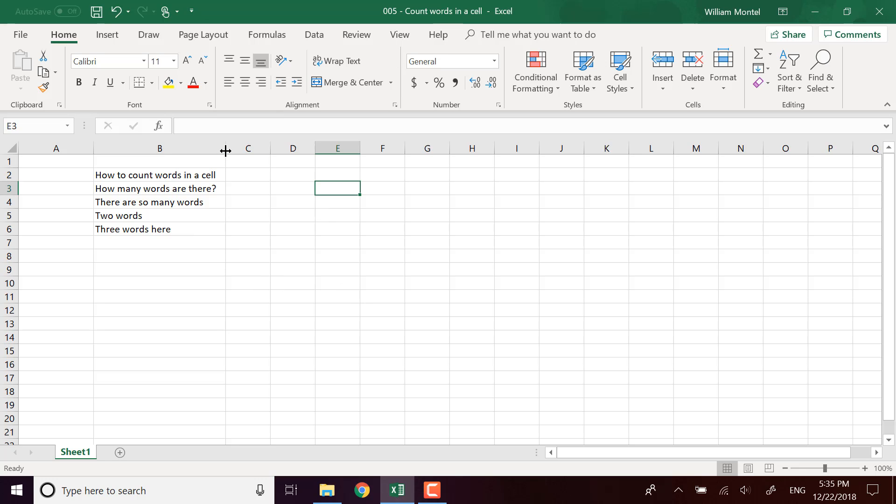
drag(225, 151, 225, 151)
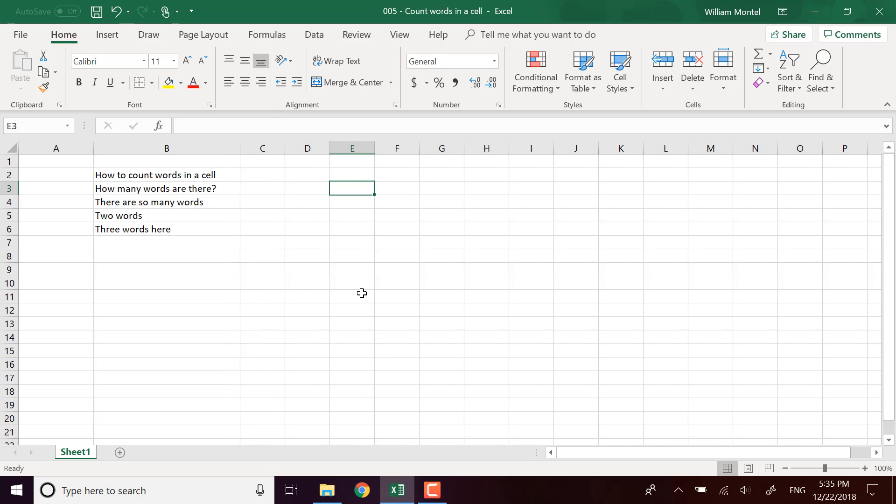
mouse_move(359, 293)
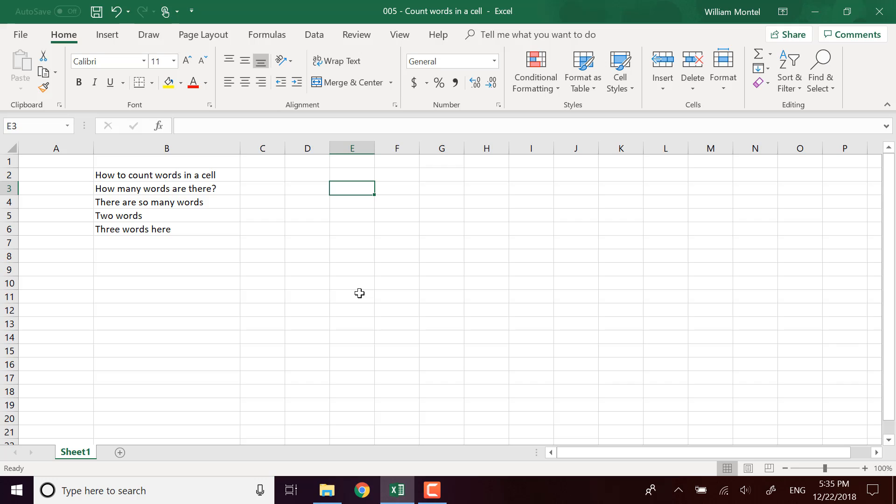
mouse_move(240, 148)
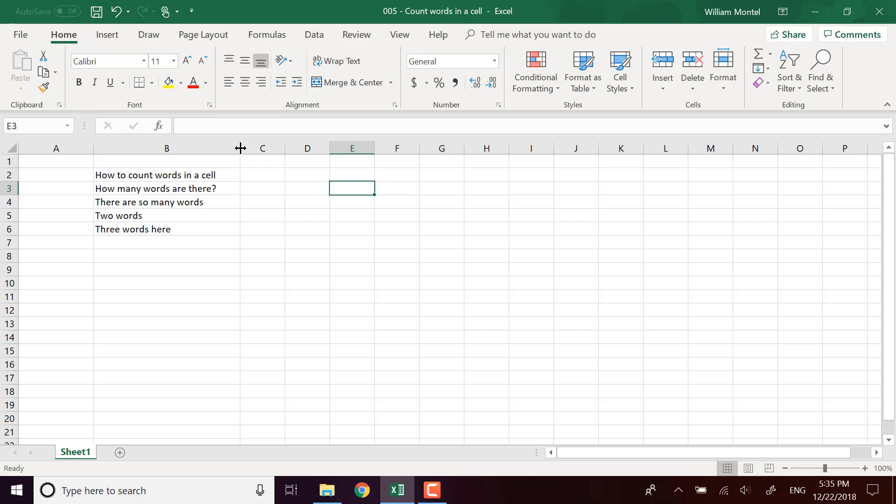
mouse_move(266, 175)
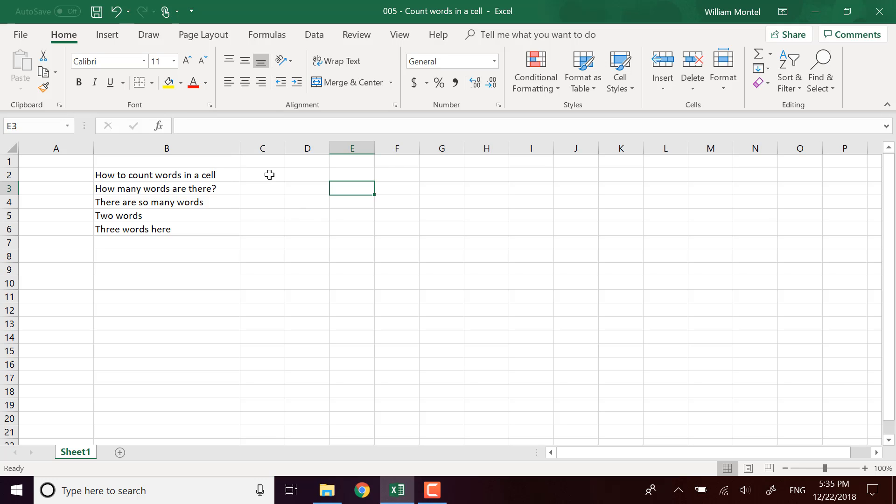
mouse_move(273, 173)
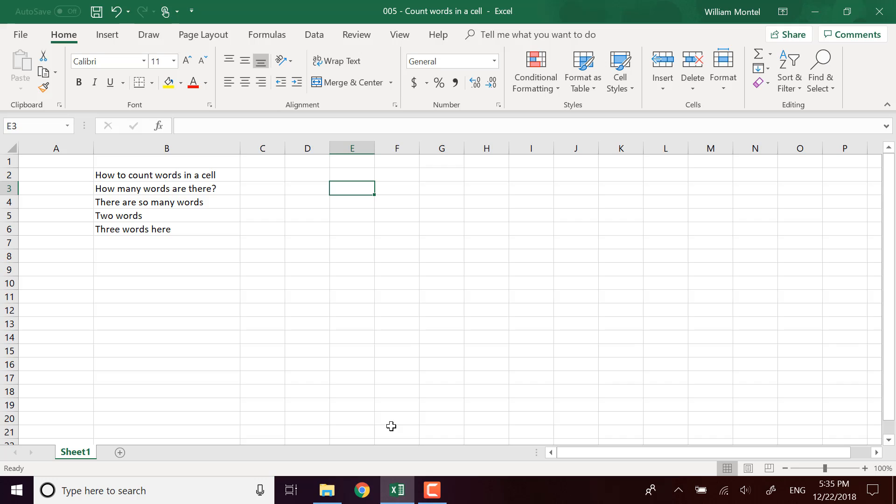
mouse_move(218, 191)
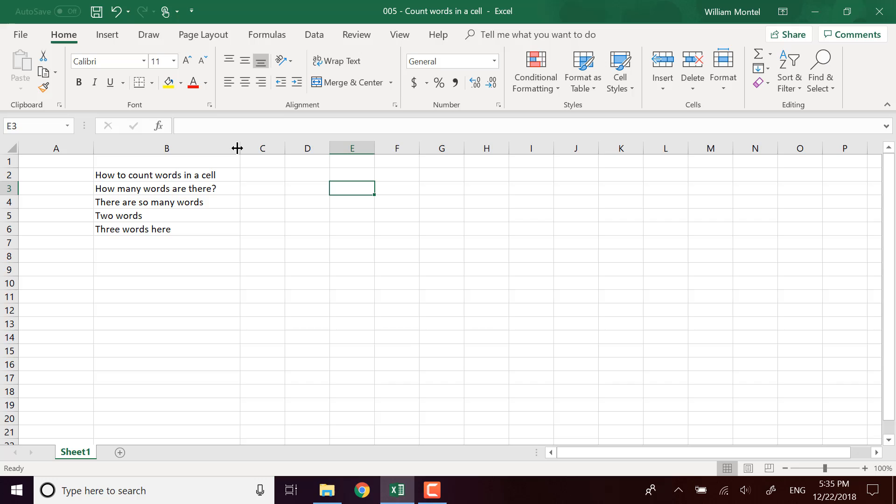
mouse_move(108, 185)
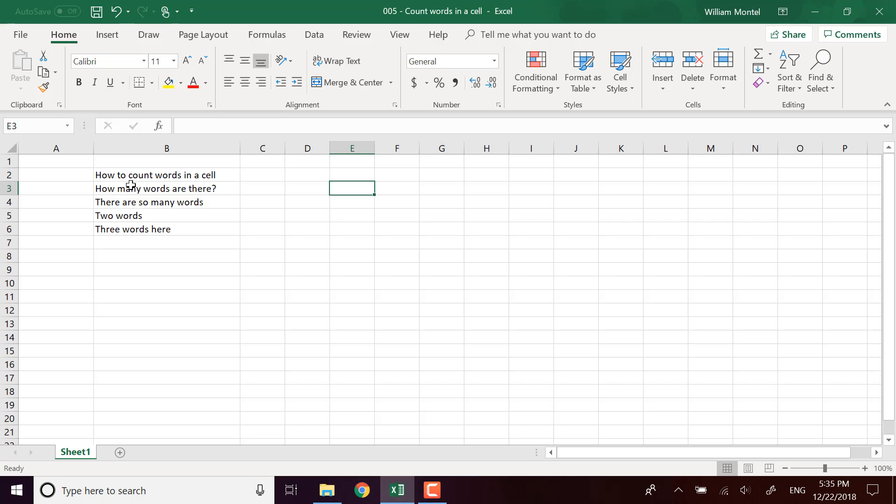
mouse_move(156, 198)
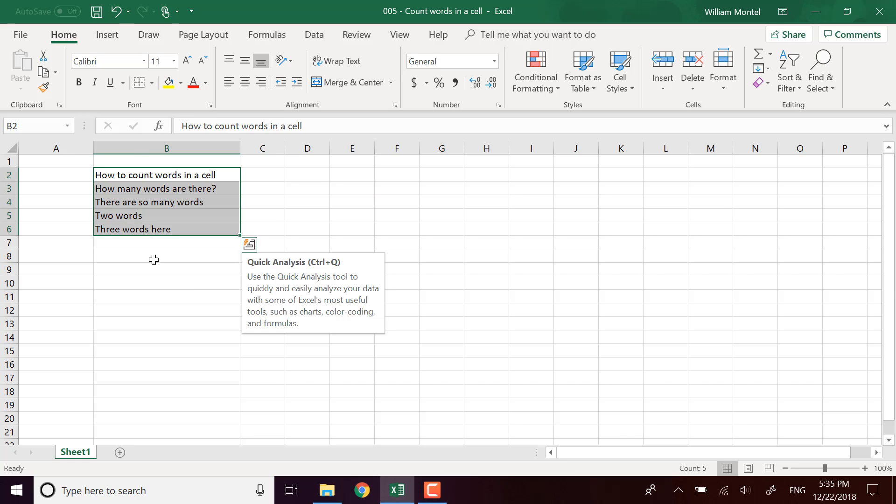
click(166, 296)
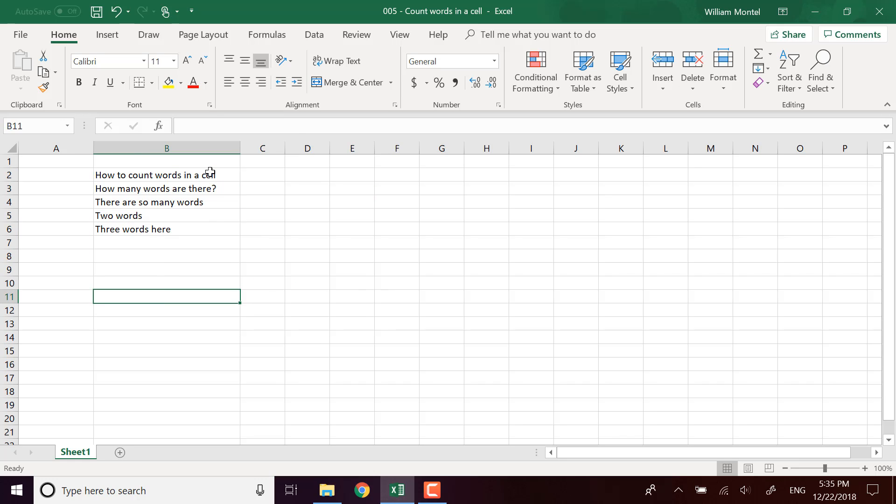
mouse_move(280, 177)
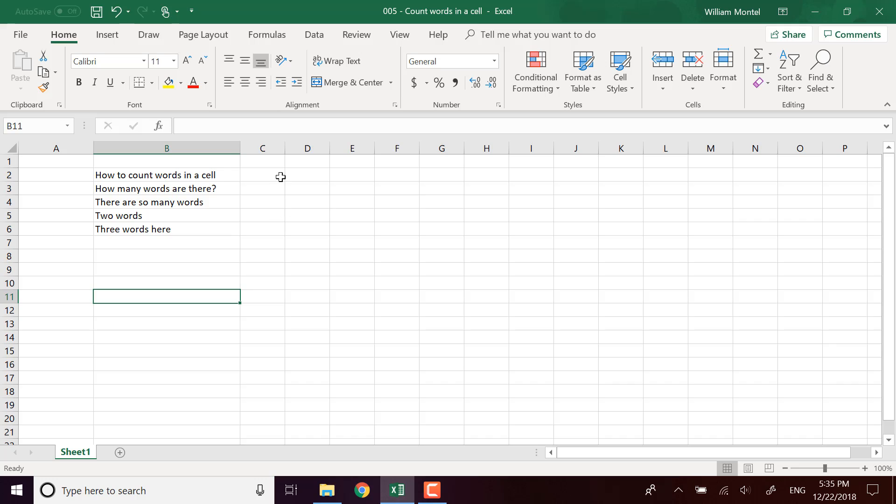
click(262, 174)
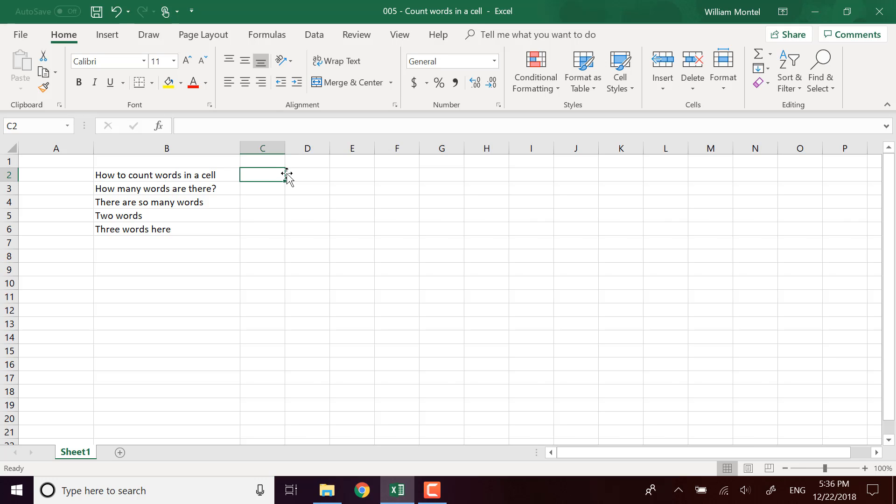
mouse_move(93, 218)
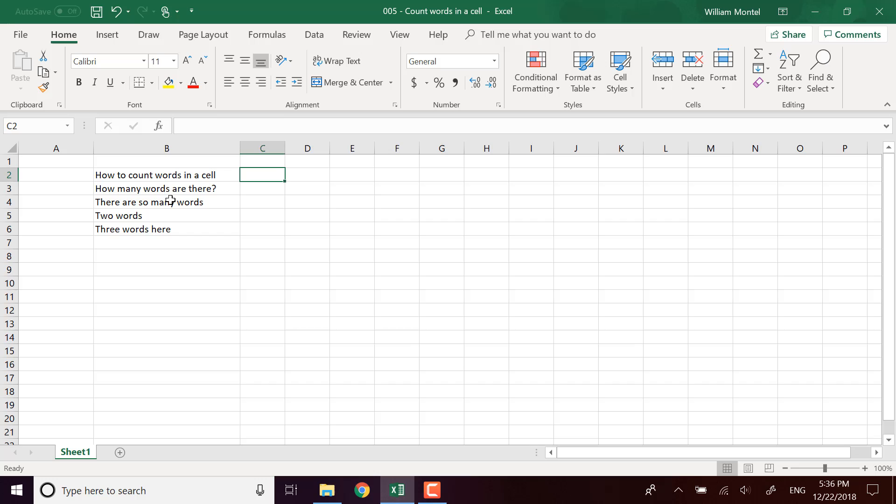
mouse_move(118, 183)
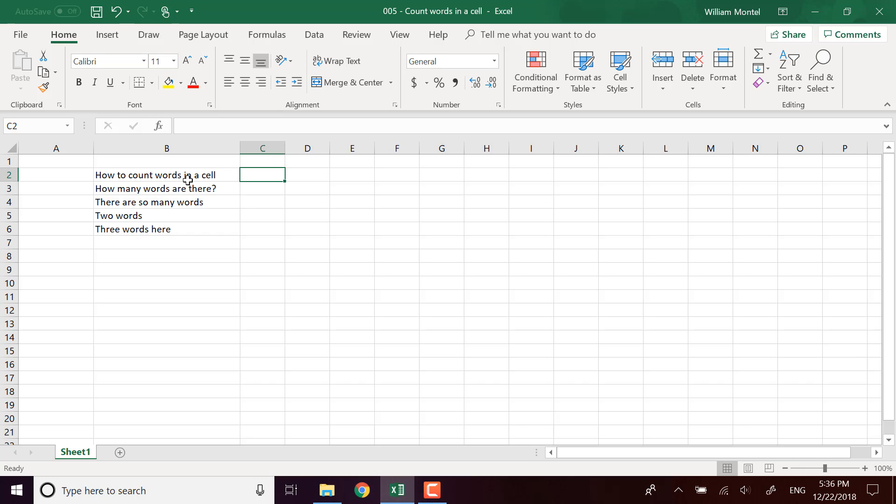
click(166, 174)
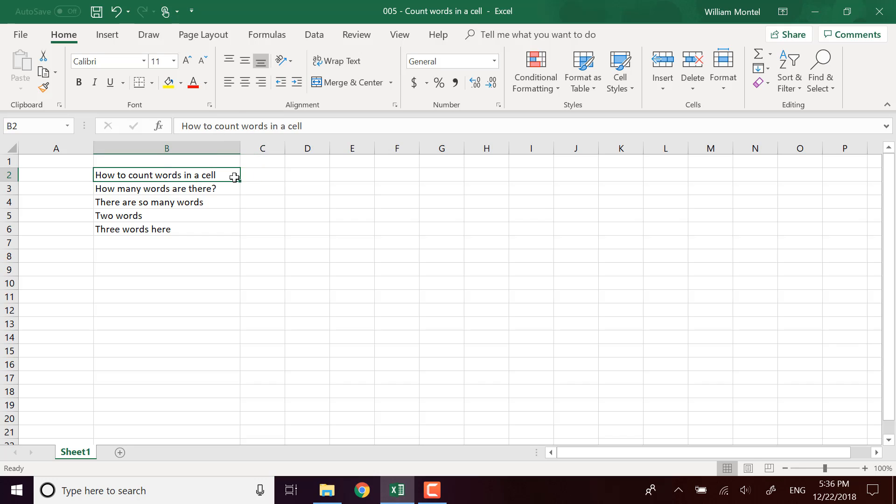
double_click(154, 175)
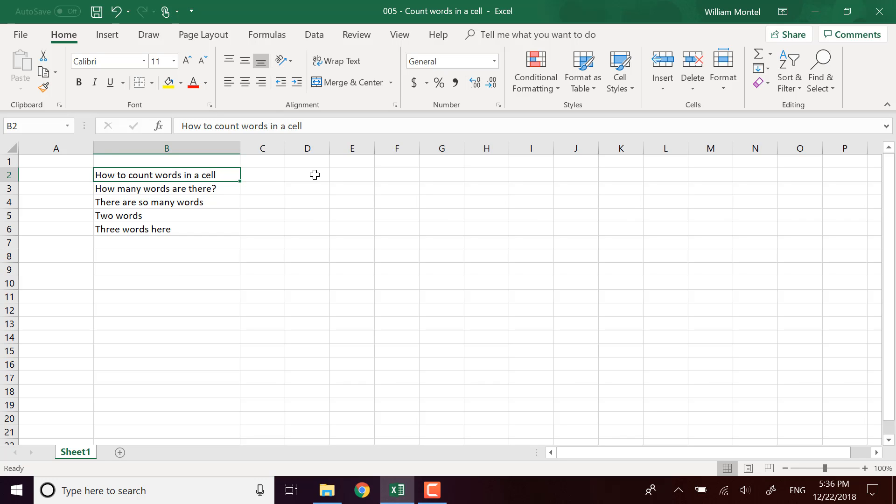
- Enter =LEN(B2) in D2, returning 28 characters for the first sentence
text(=)
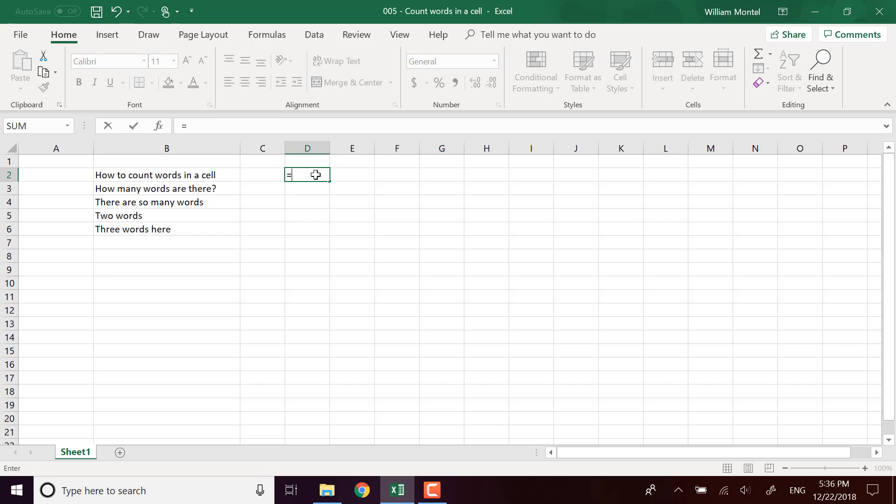
text(len()
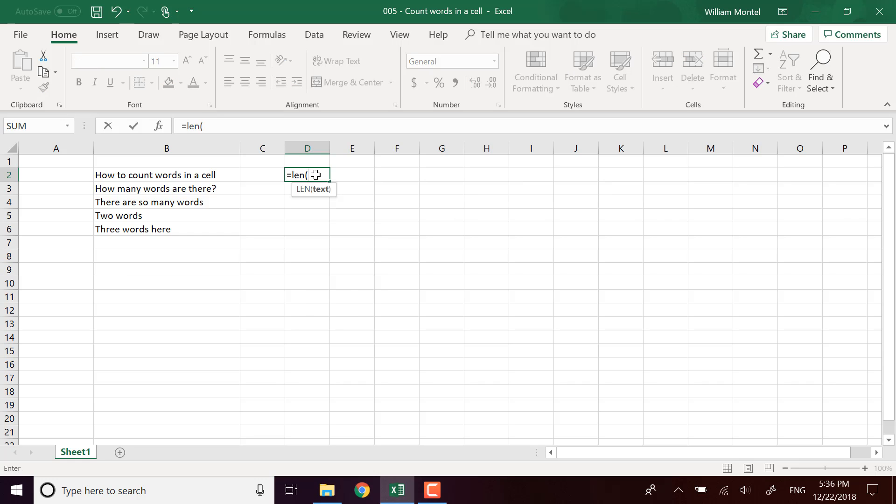
mouse_move(202, 189)
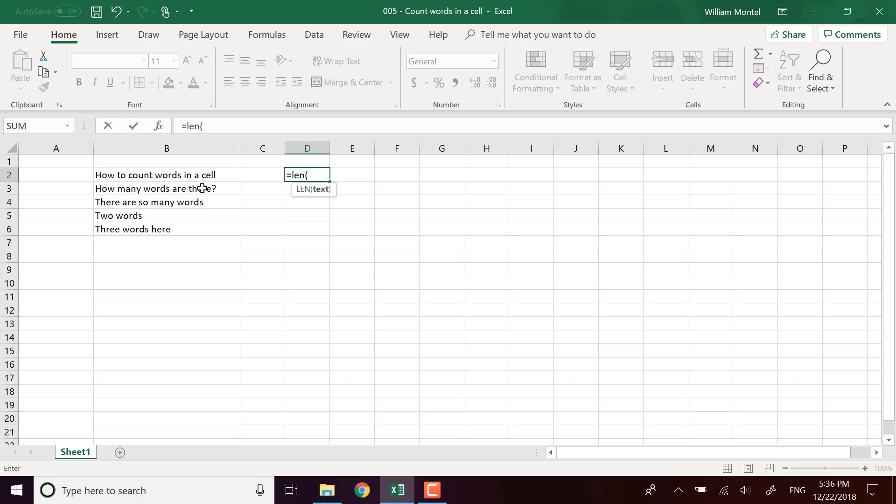
click(167, 175)
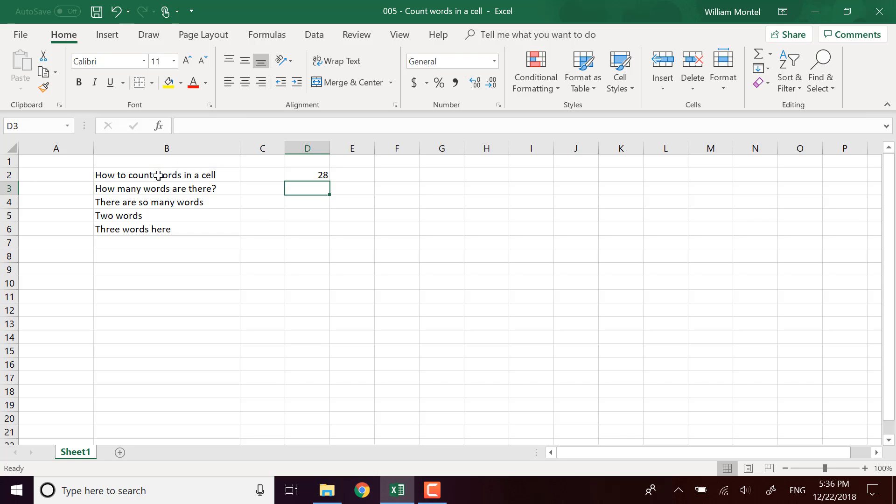
click(352, 175)
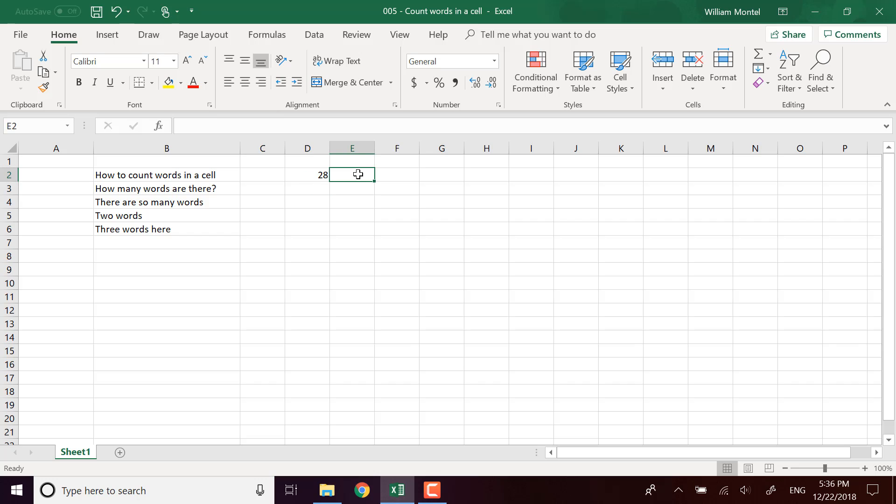
- Enter =SUBSTITUTE(B2," ","") in E2, giving 'Howtocountwordsinacell'
text(=)
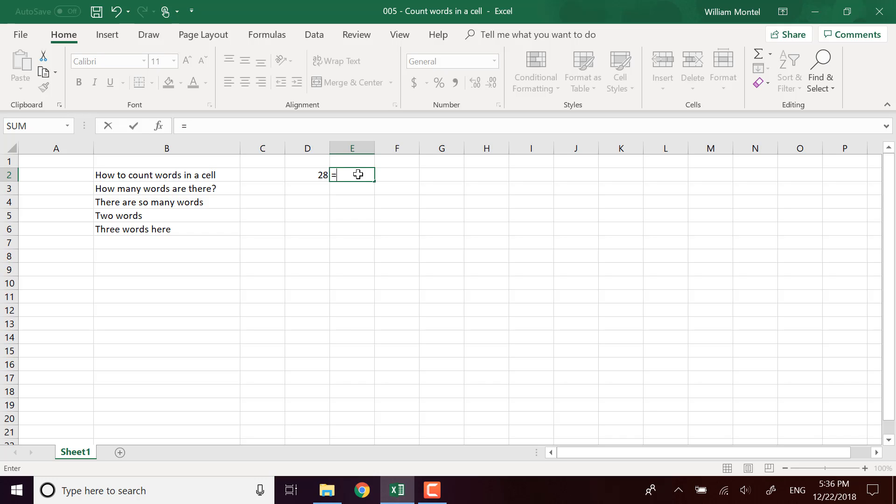
text(SUBSTITUTE()
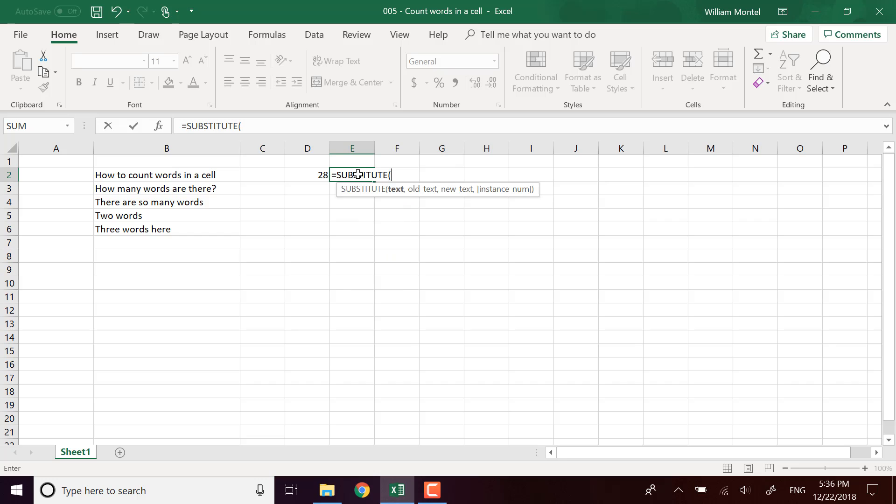
click(166, 174)
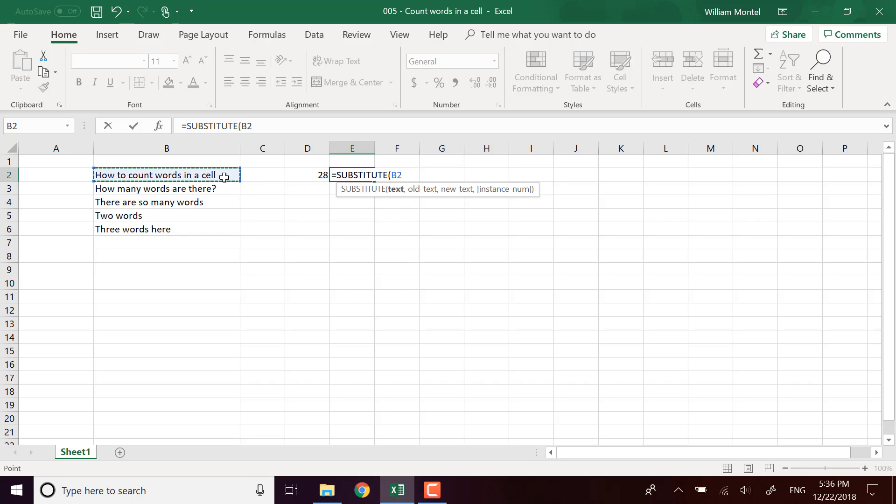
text(,)
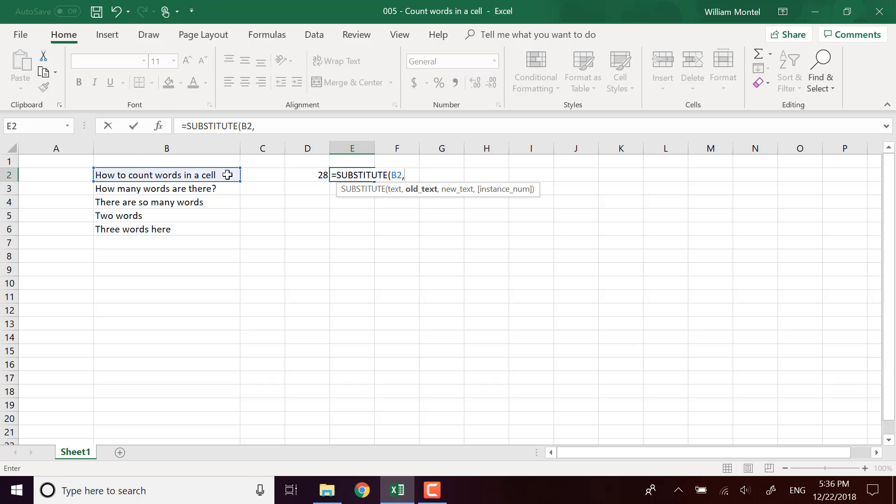
text(" ")
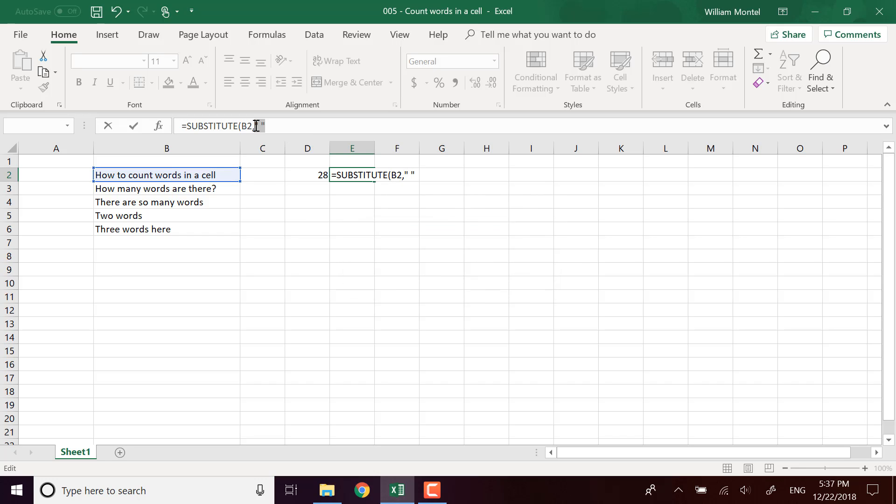
text(,)
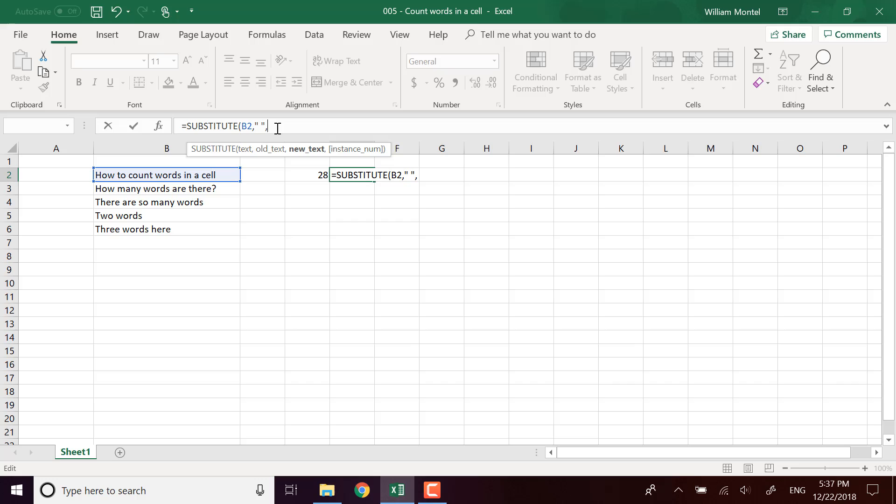
text("")
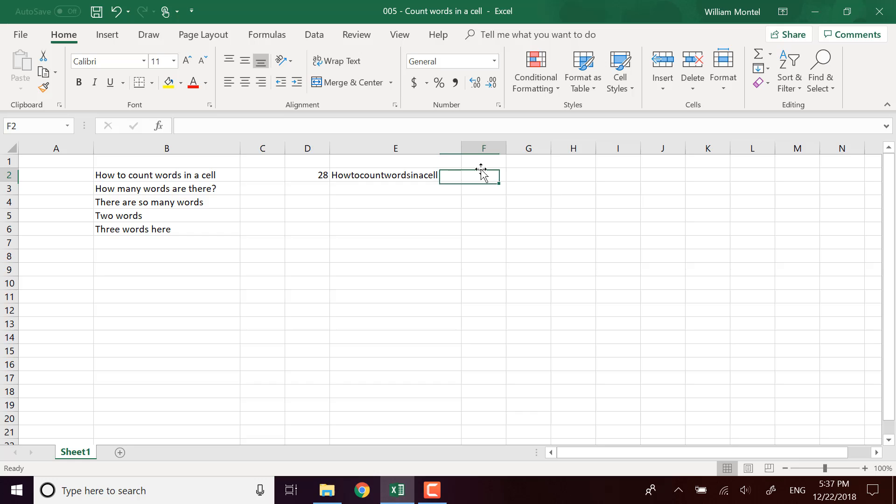
- Enter =LEN(E2) in F2, returning 22 characters for the space-free text
text(=len)
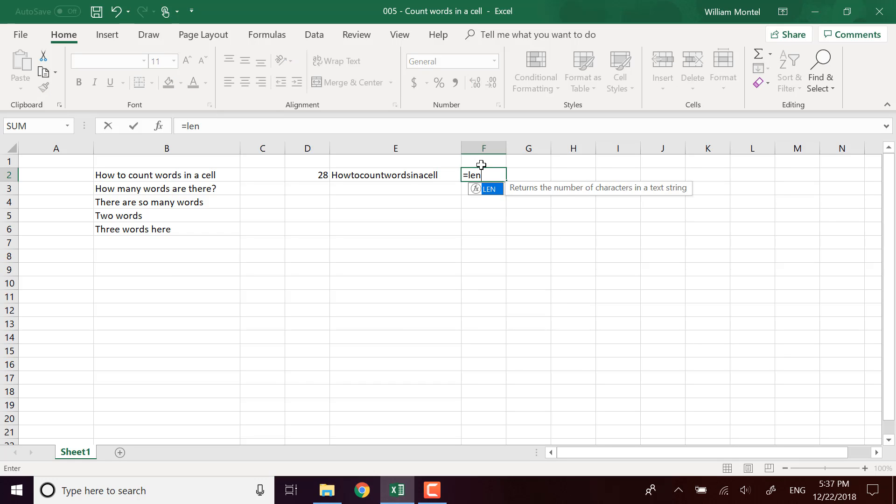
text(()
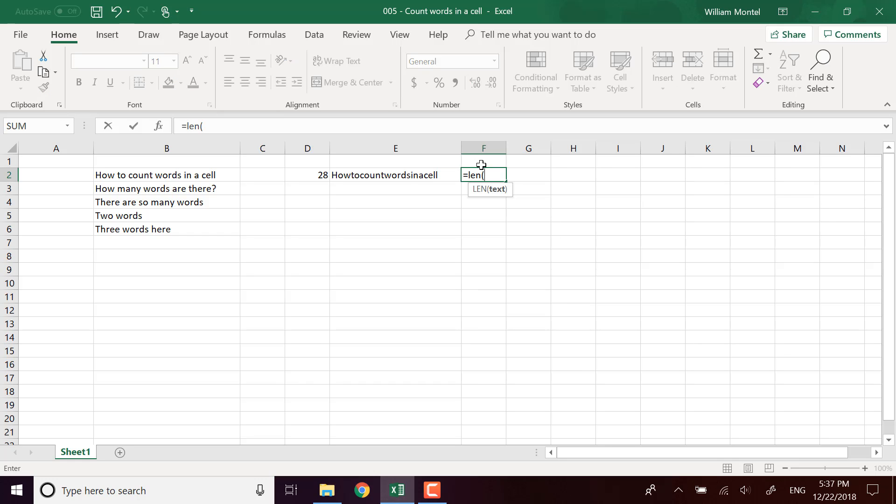
key(enter)
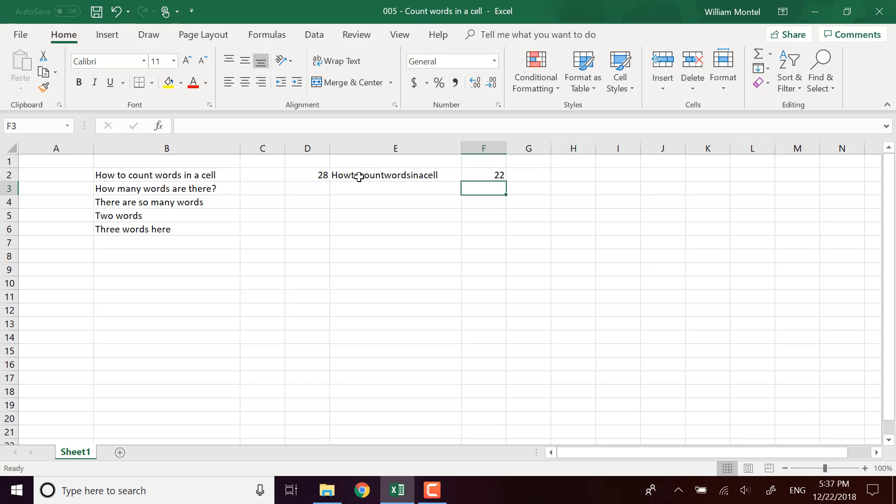
mouse_move(411, 180)
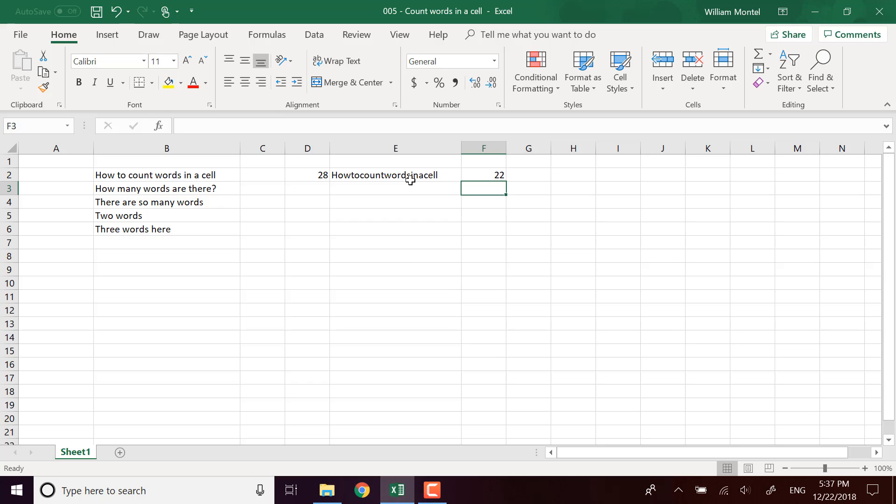
mouse_move(417, 179)
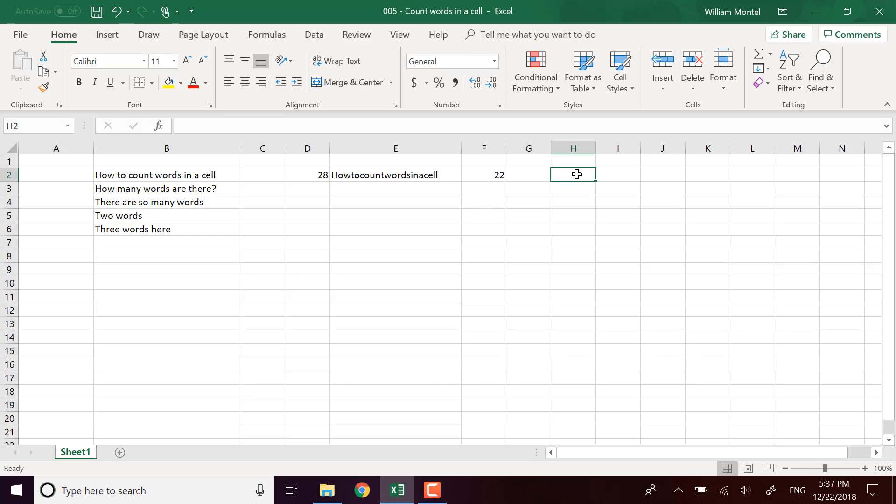
mouse_move(589, 175)
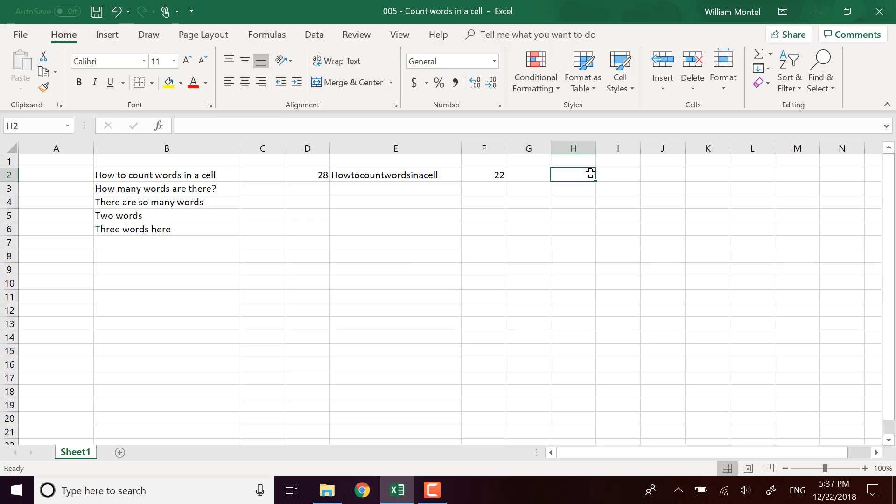
mouse_move(430, 184)
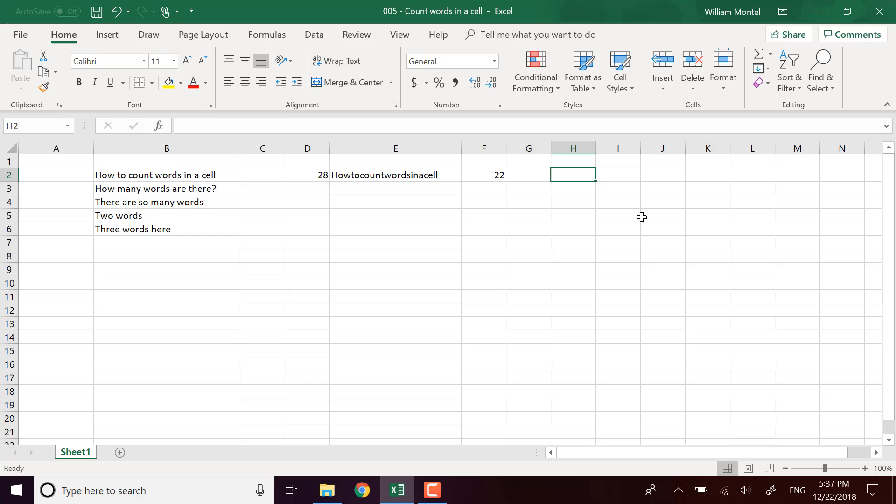
mouse_move(637, 217)
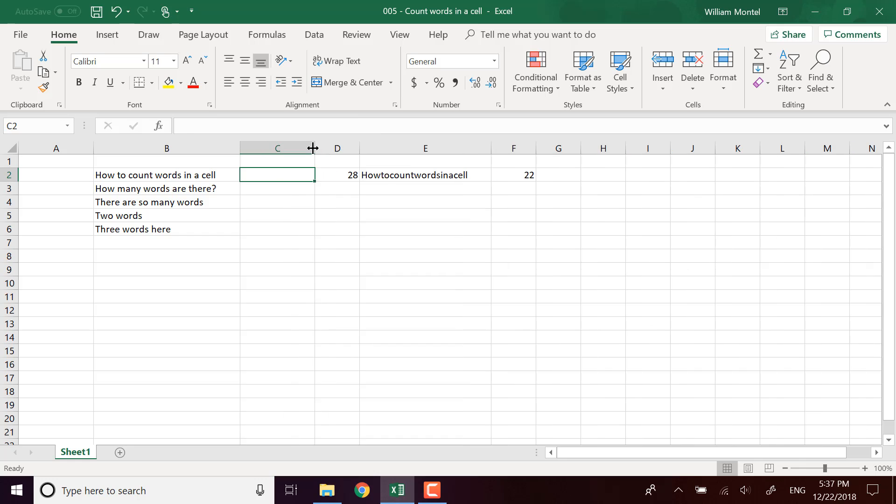
- Enter =LEN(B2)-LEN(SUBSTITUTE(B2," ","")) in C2 to count the spaces
text(=len)
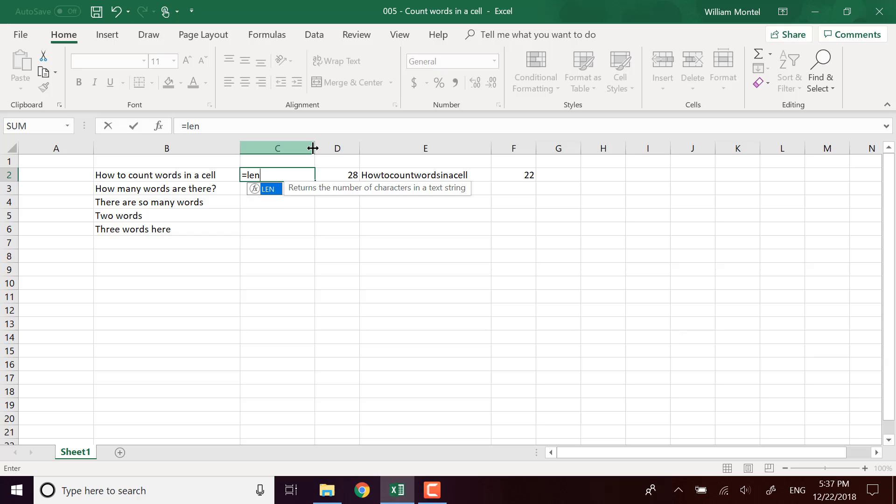
text(()
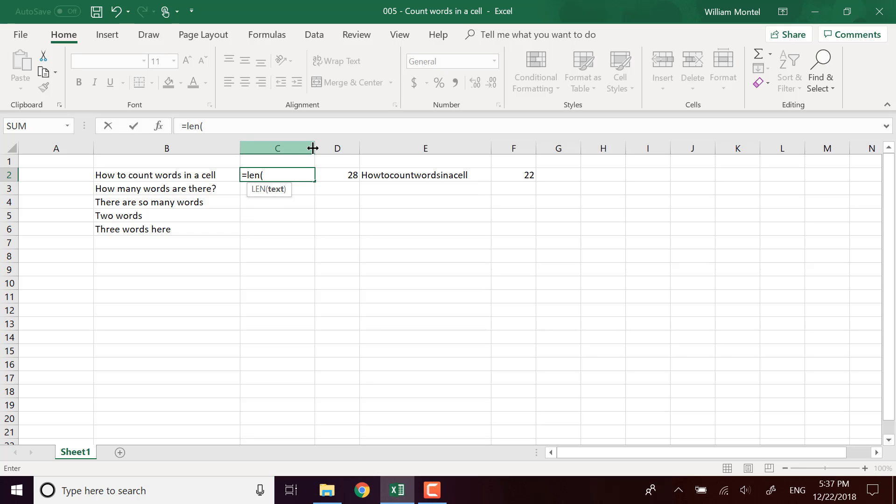
click(166, 175)
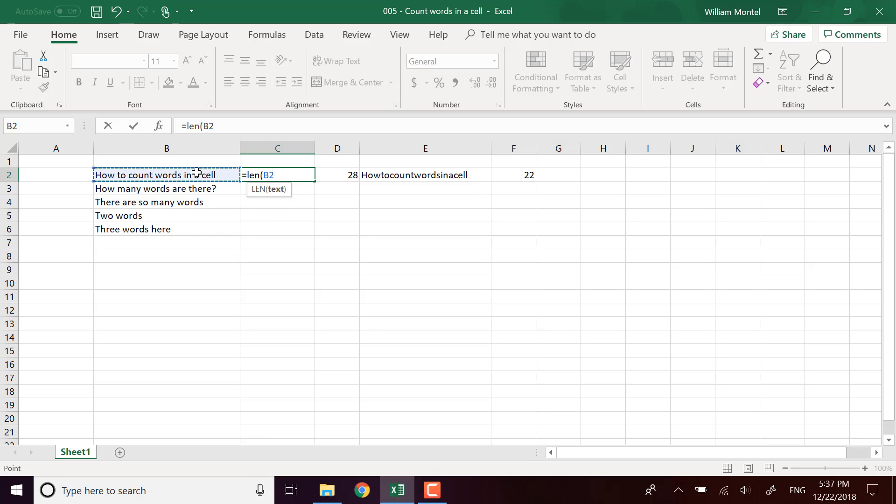
text())
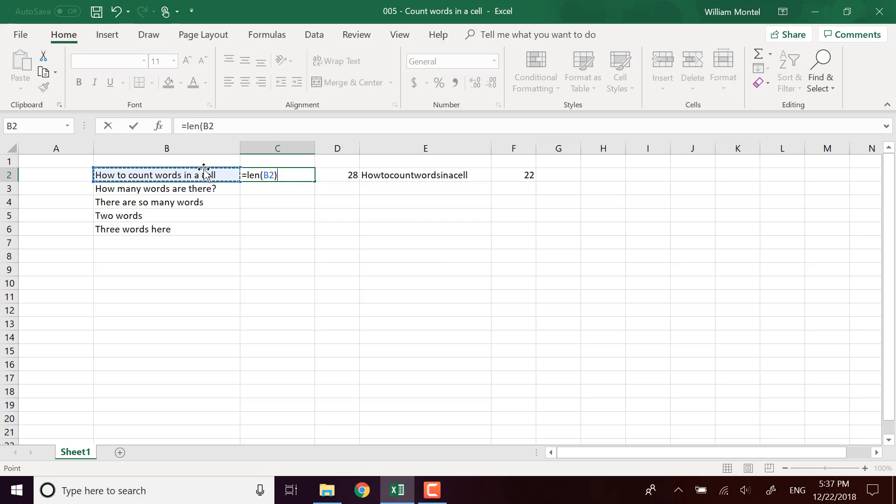
text(_()
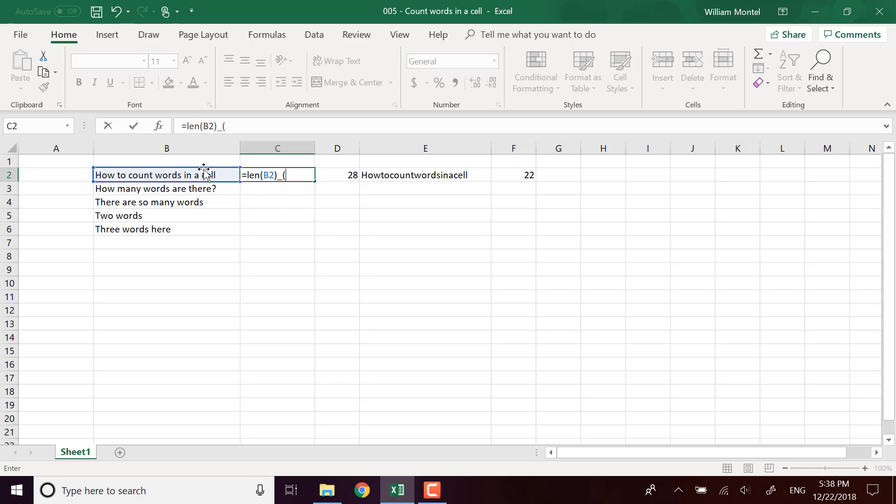
key(BackSpace)
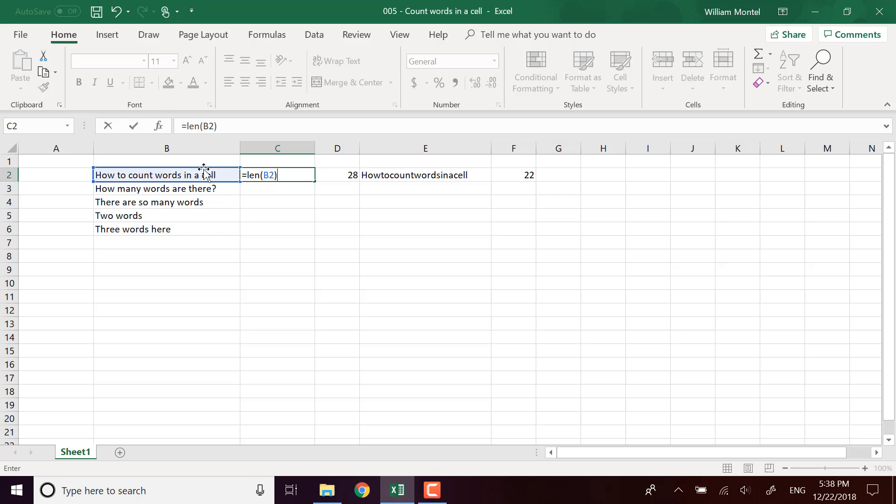
text(-len)
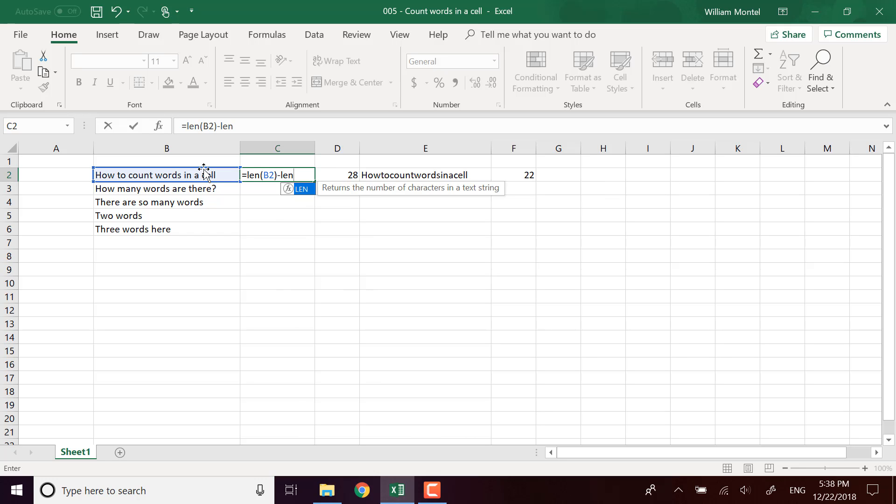
text(()
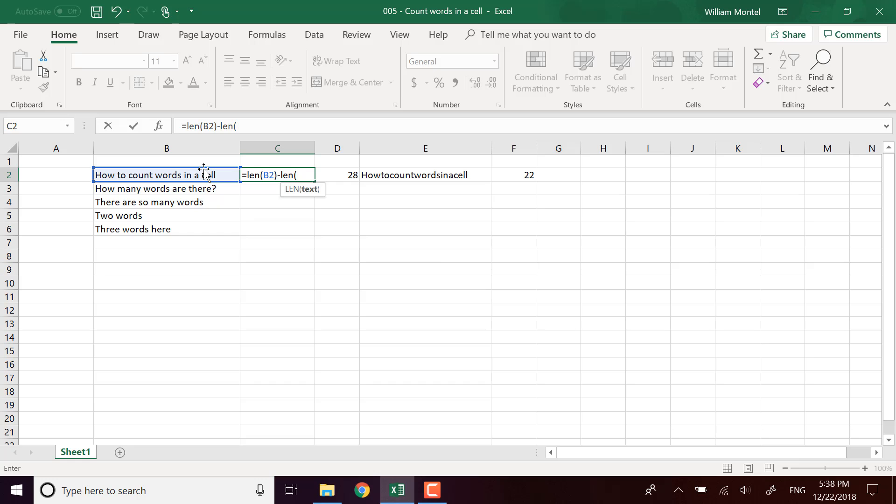
text(sub)
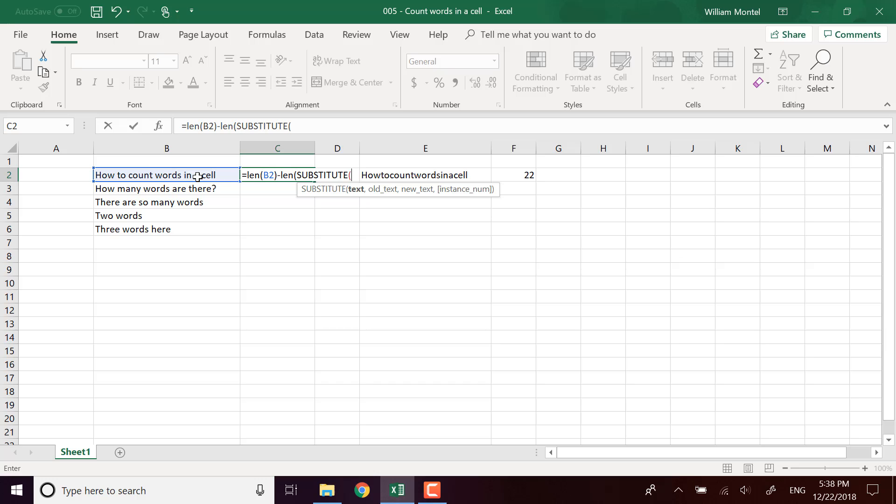
text(B2,)
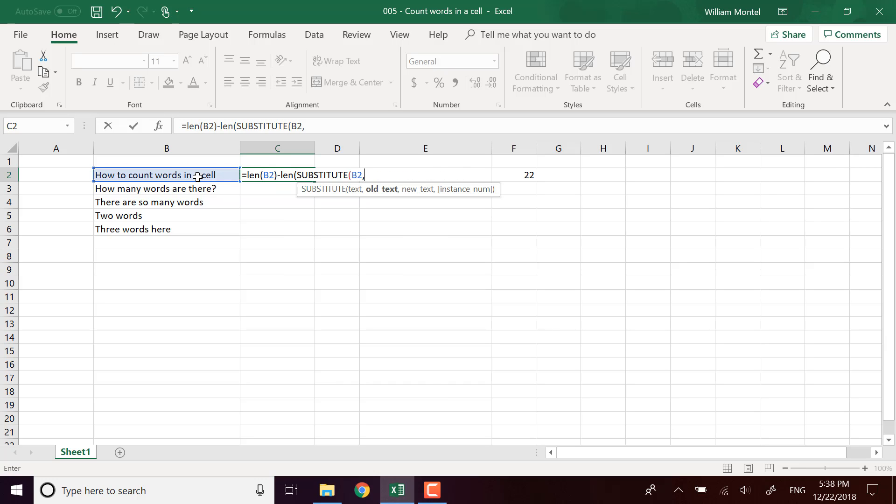
text(" ",")
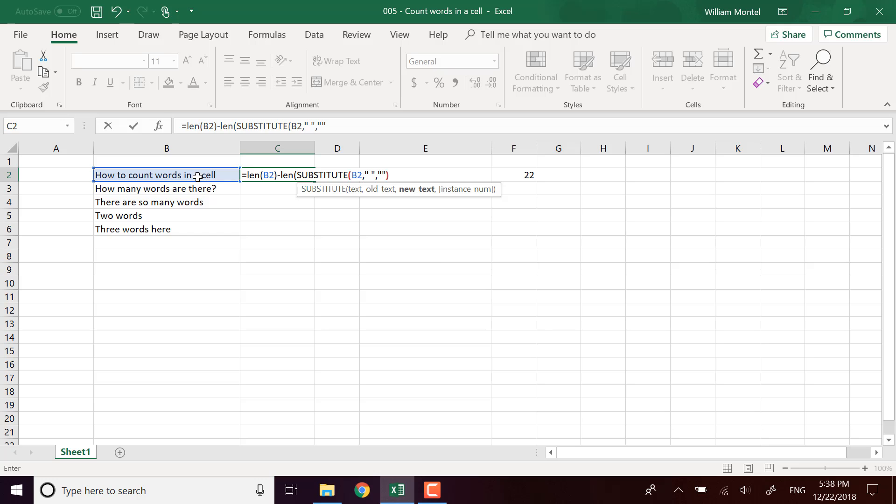
text())
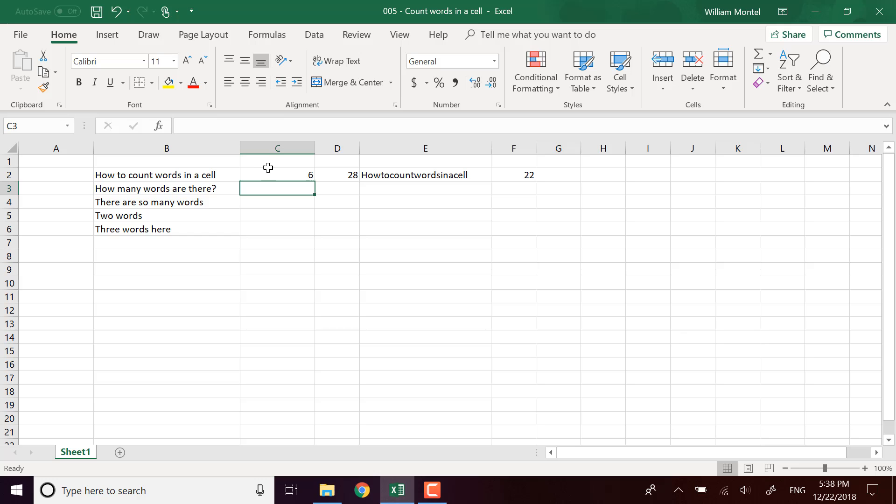
- Add +1 to the C2 formula so it returns the word count 7
click(277, 175)
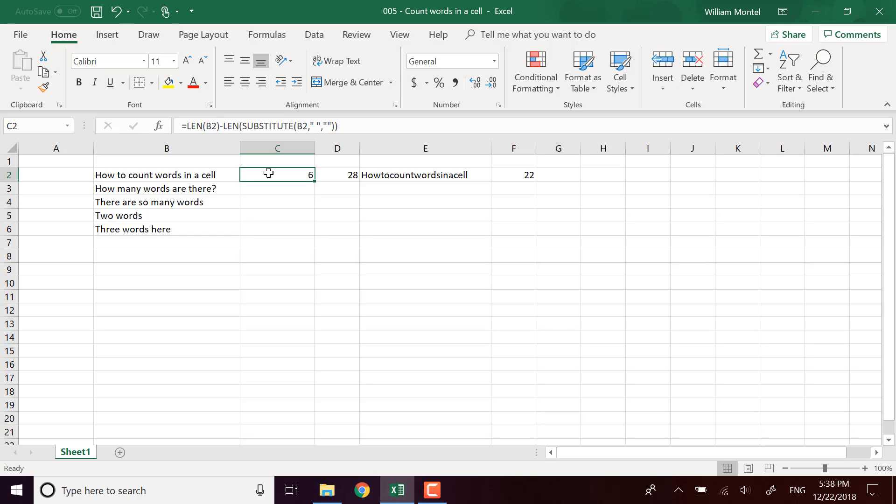
mouse_move(368, 126)
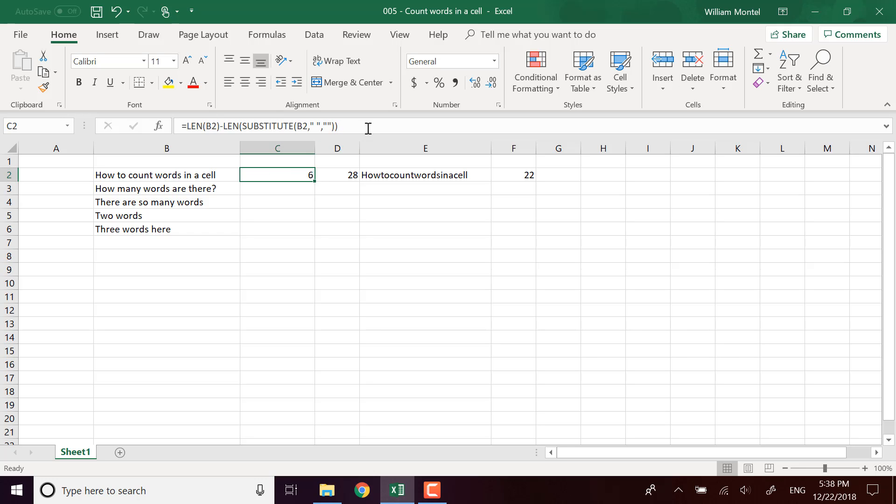
text(+)
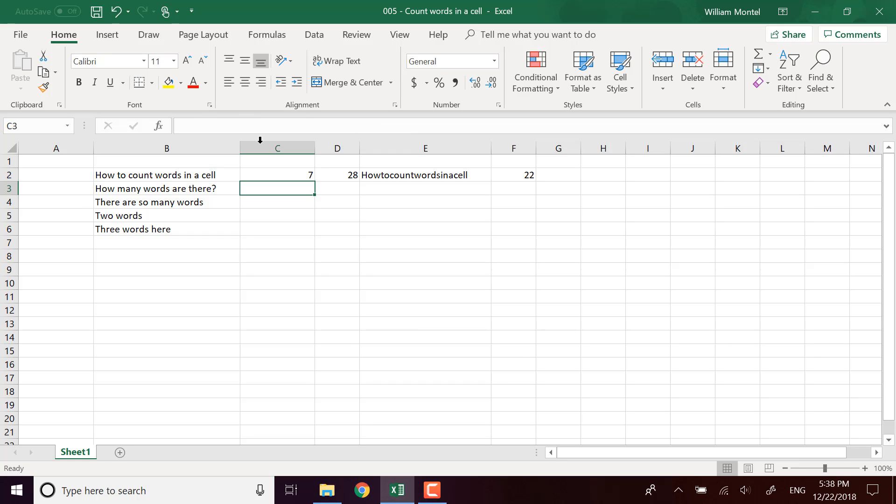
- Fill the word-count formula from C2 down to C6, giving 7, 5, 5, 2 and 3
click(277, 175)
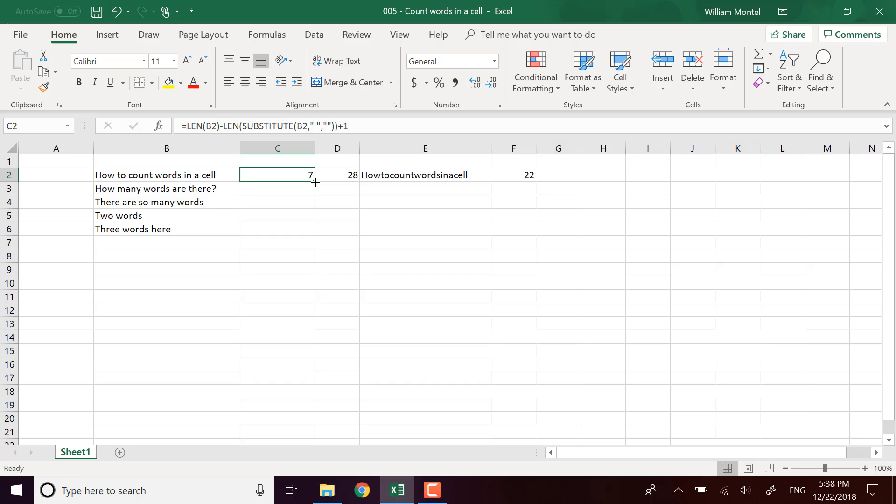
drag(314, 182, 315, 236)
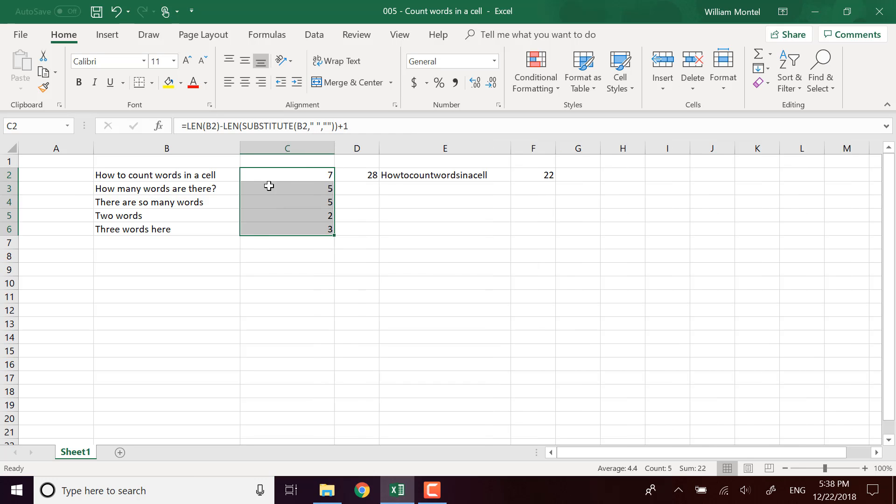
mouse_move(99, 190)
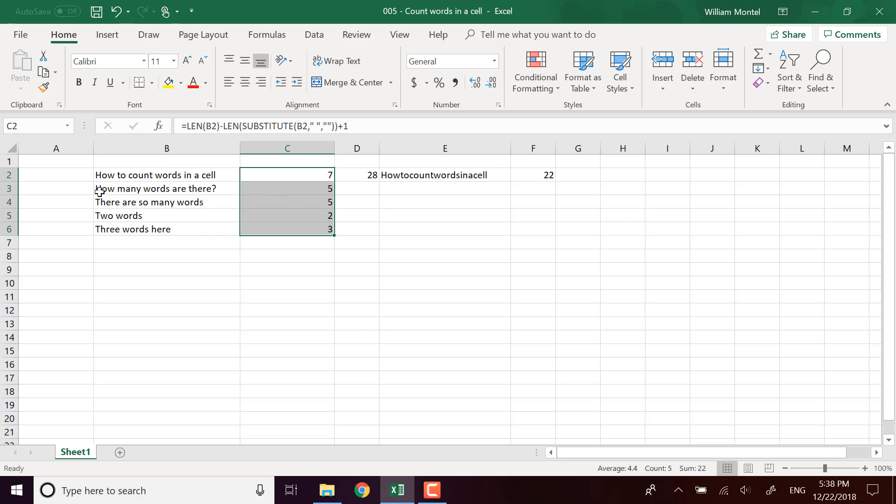
mouse_move(214, 192)
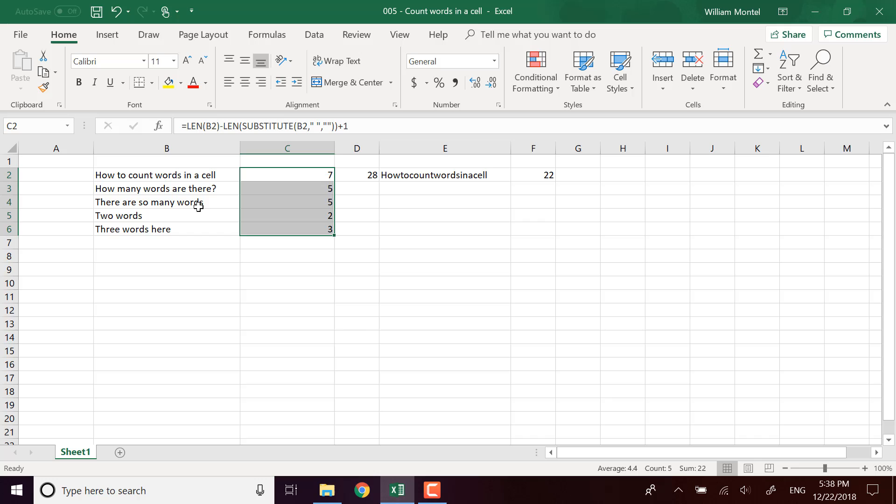
click(167, 230)
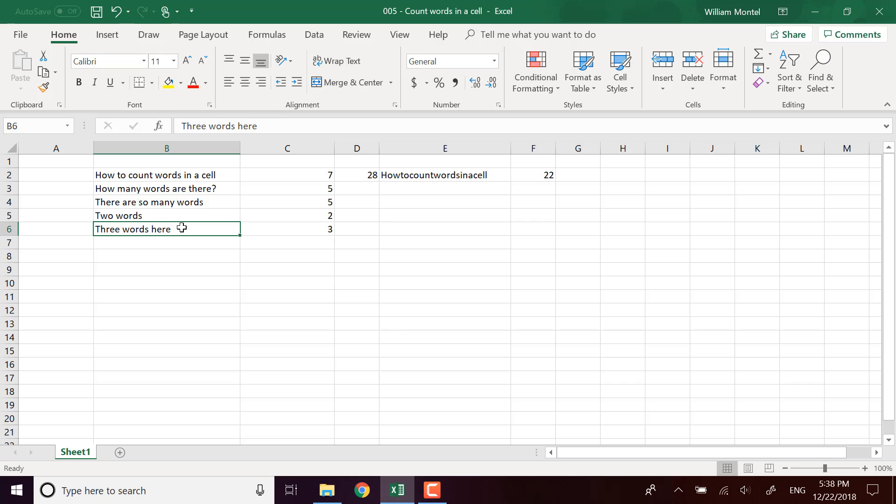
mouse_move(158, 228)
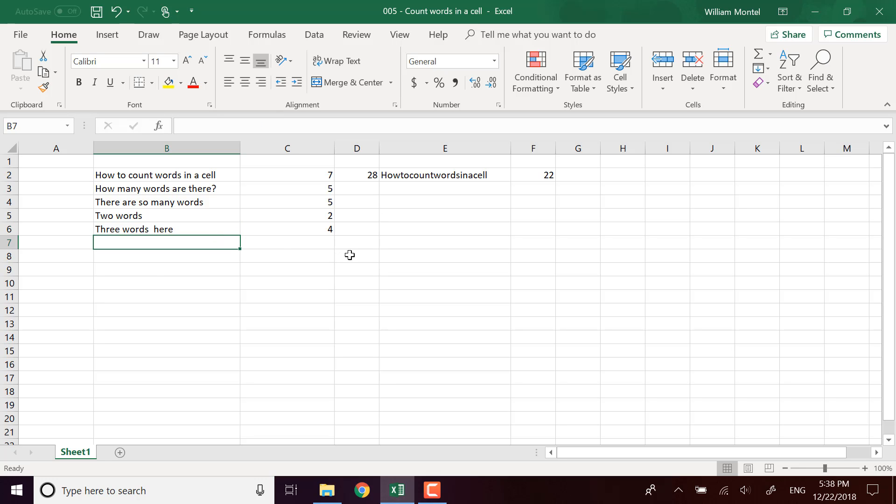
mouse_move(313, 225)
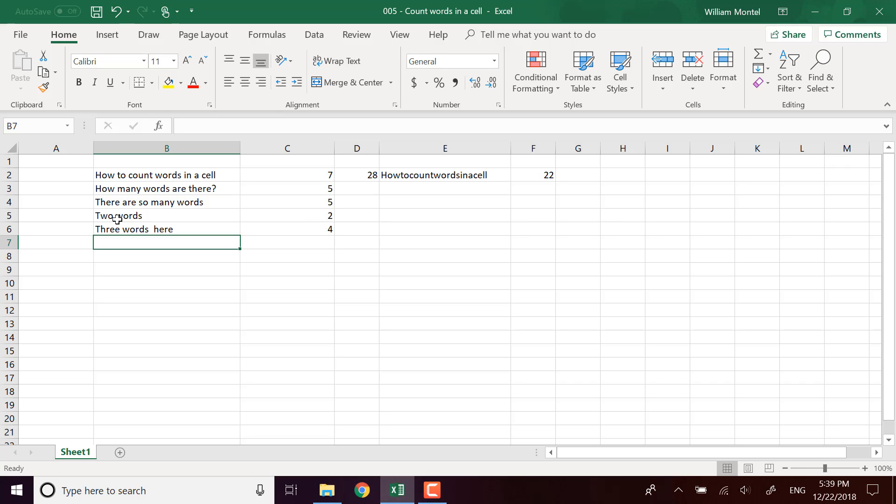
- Inspect C6's formula after the extra space in B6 raises its count to 4
click(287, 230)
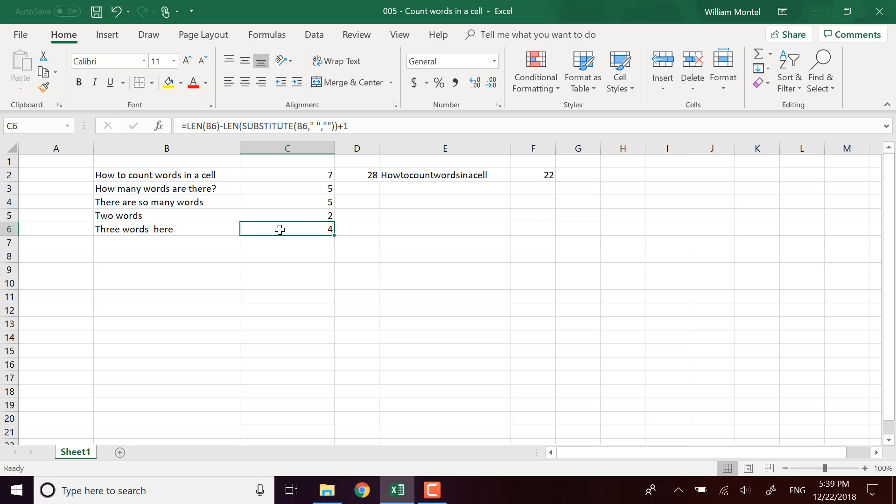
mouse_move(209, 126)
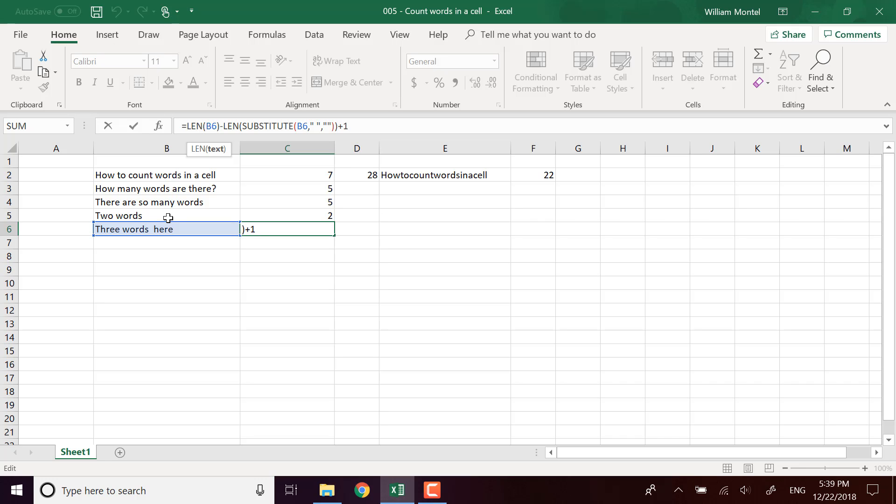
mouse_move(159, 239)
text(=)
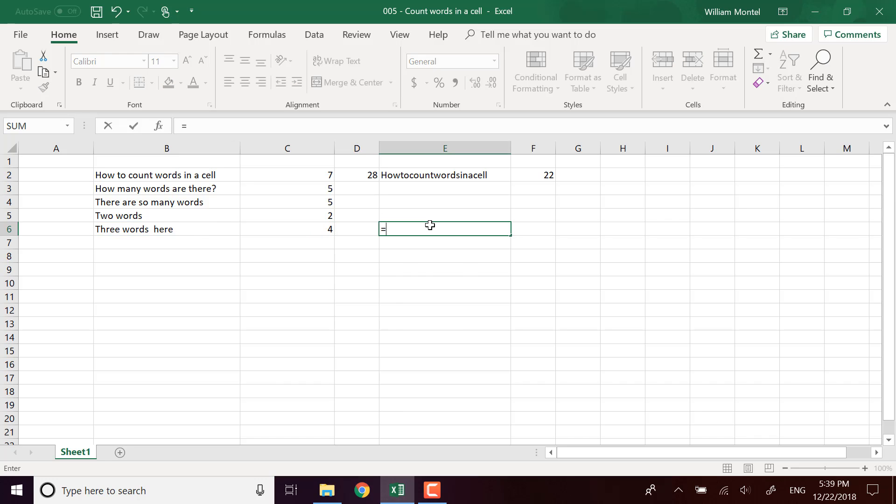
- Enter =TRIM(B6) in E6 showing 'Three words here', then start editing B6's text
text(trim()
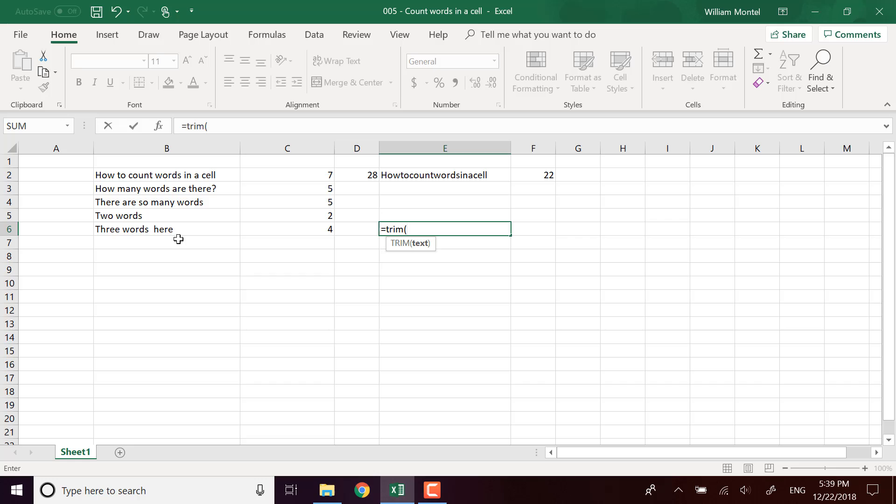
click(166, 230)
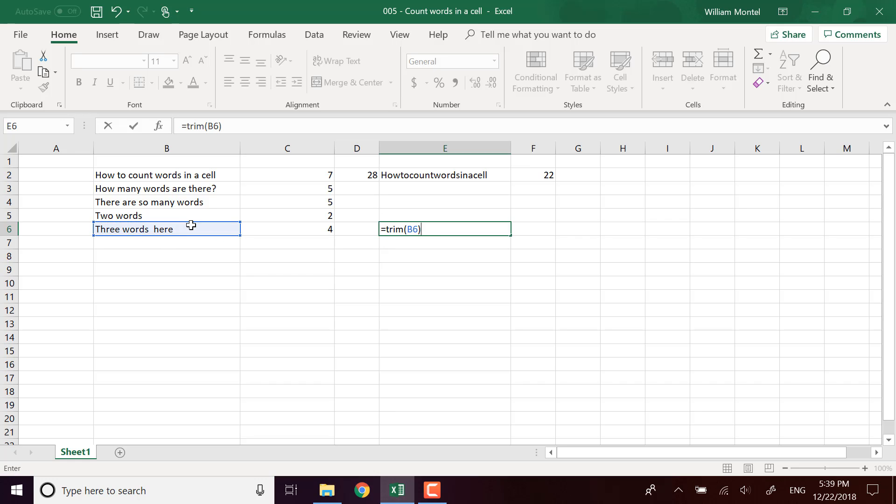
key(enter)
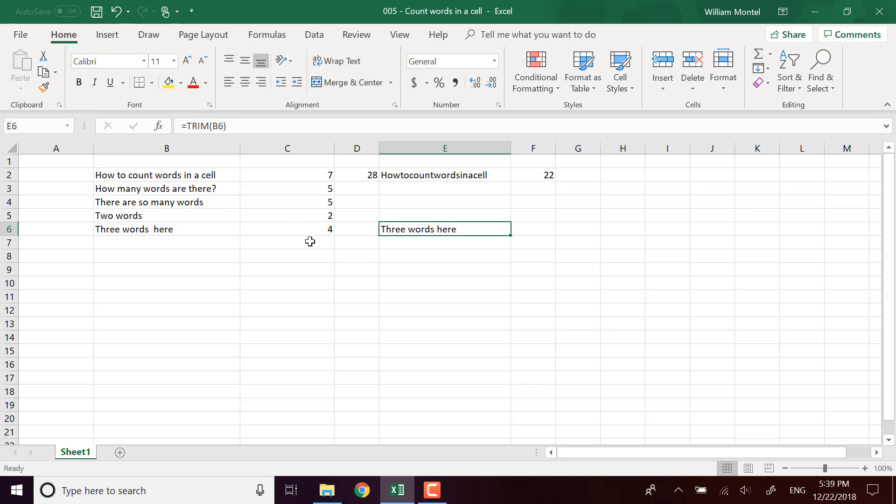
mouse_move(151, 244)
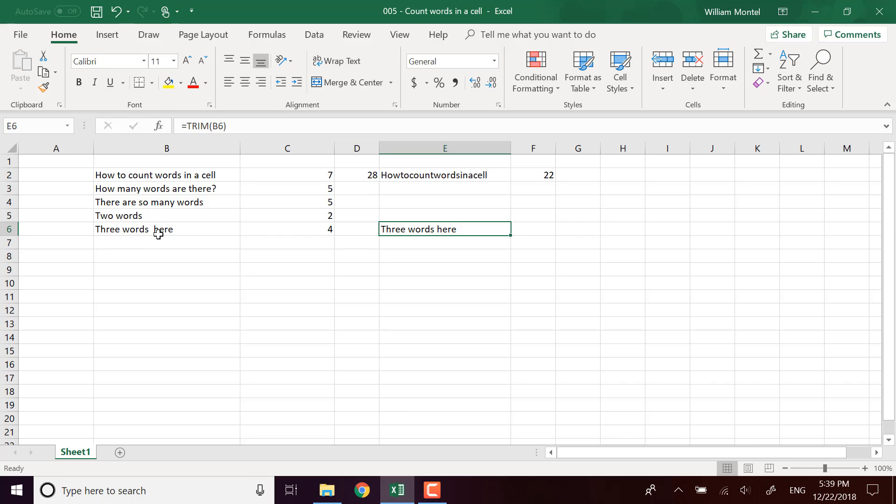
mouse_move(424, 249)
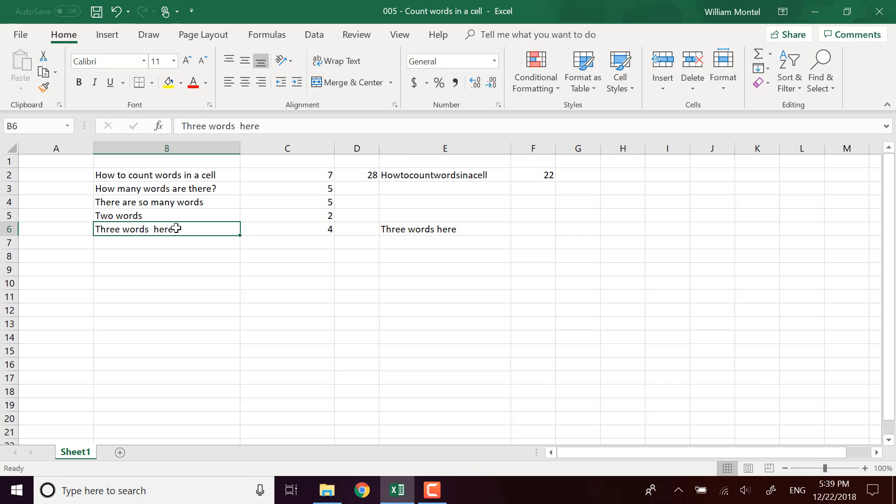
double_click(166, 230)
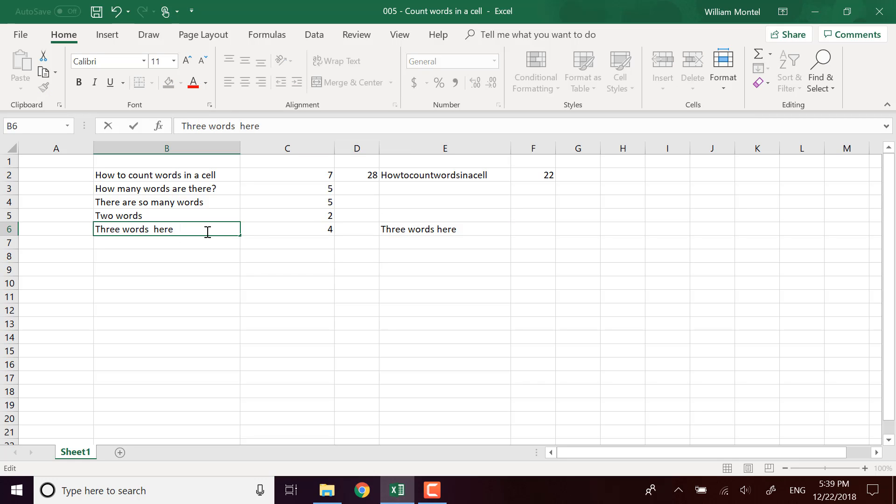
click(444, 228)
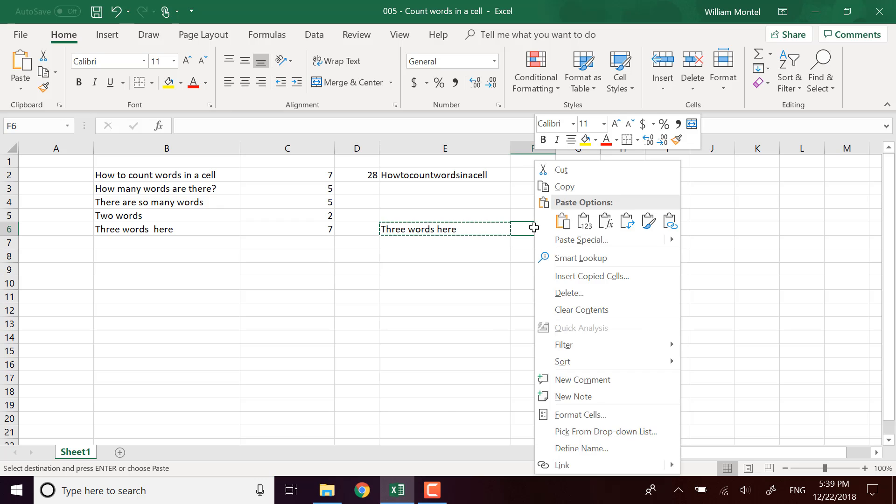
click(580, 240)
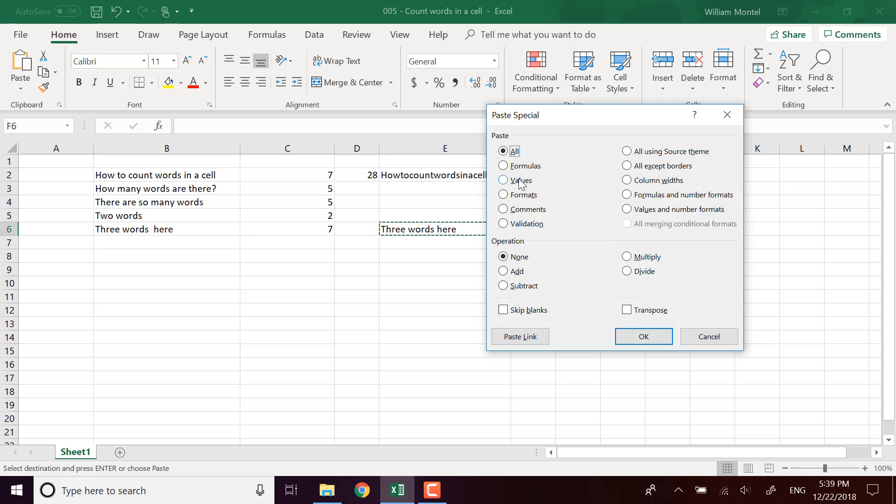
click(643, 337)
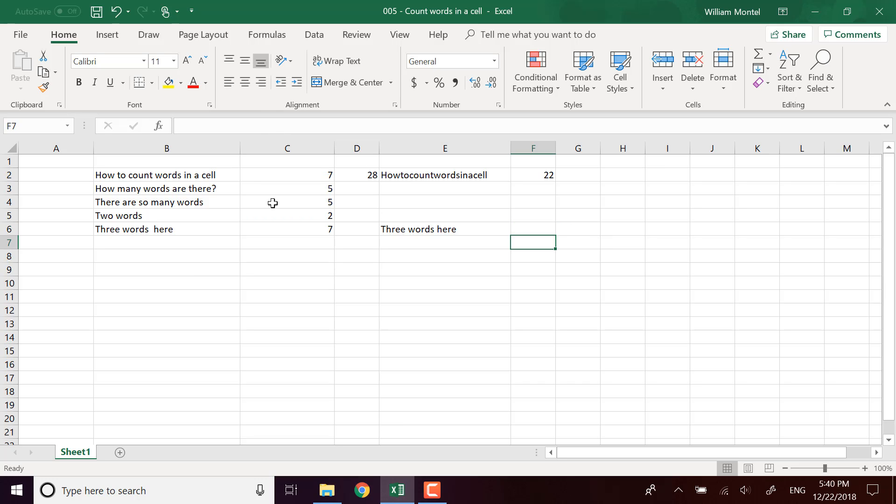
click(287, 230)
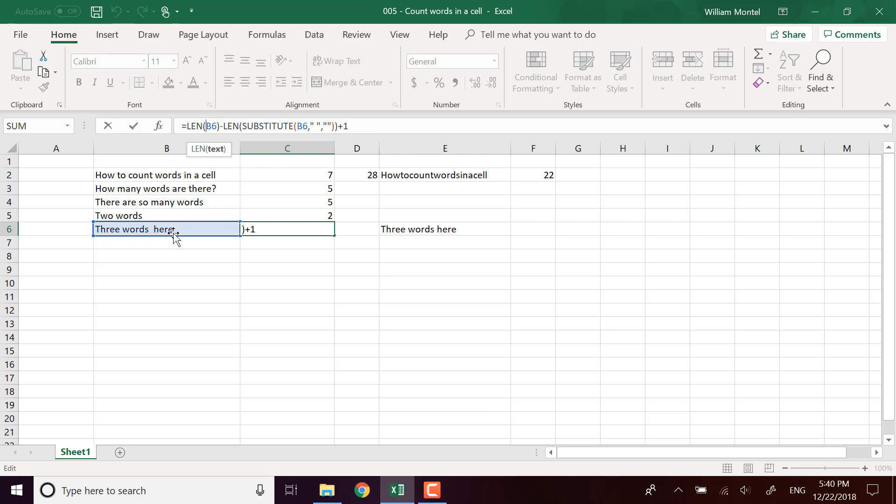
- Wrap B6 in TRIM inside C6's formula so row 6 reads 3 despite extra spaces
text(trim()
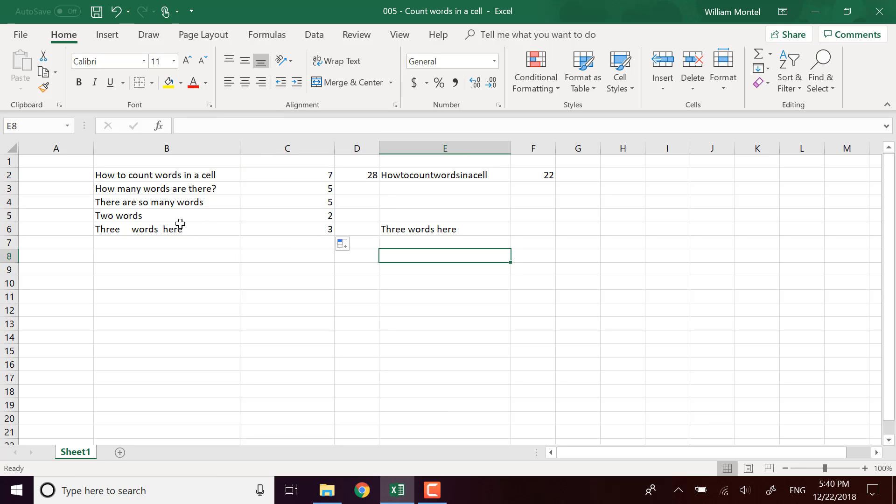
click(356, 350)
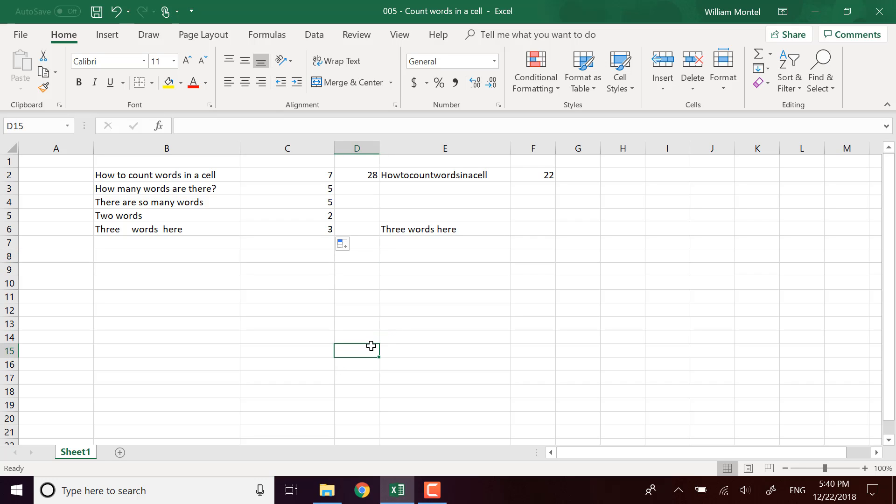
click(286, 230)
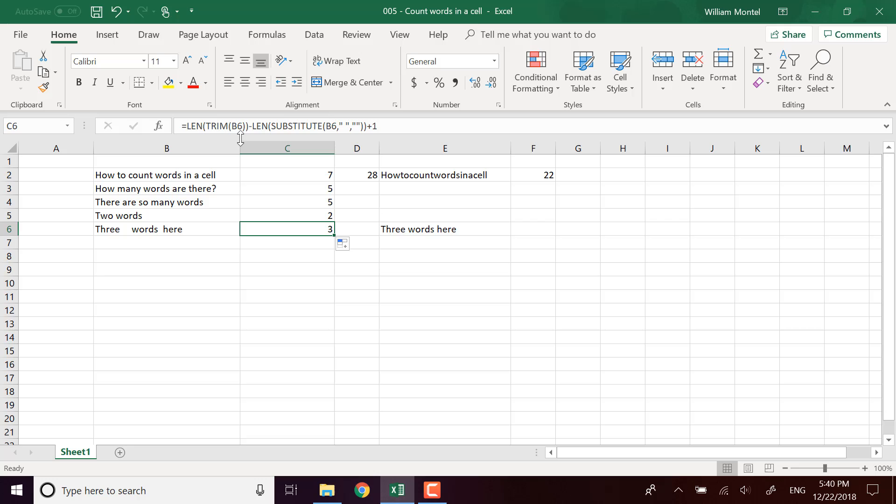
double_click(286, 230)
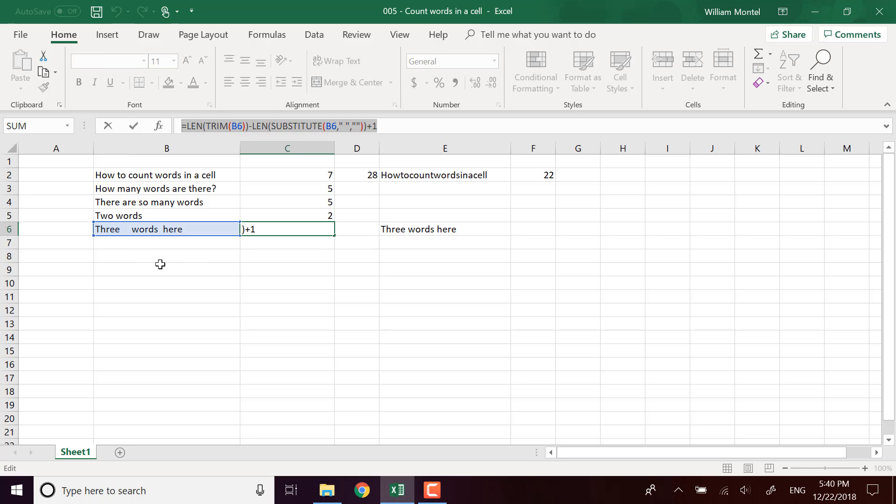
mouse_move(235, 281)
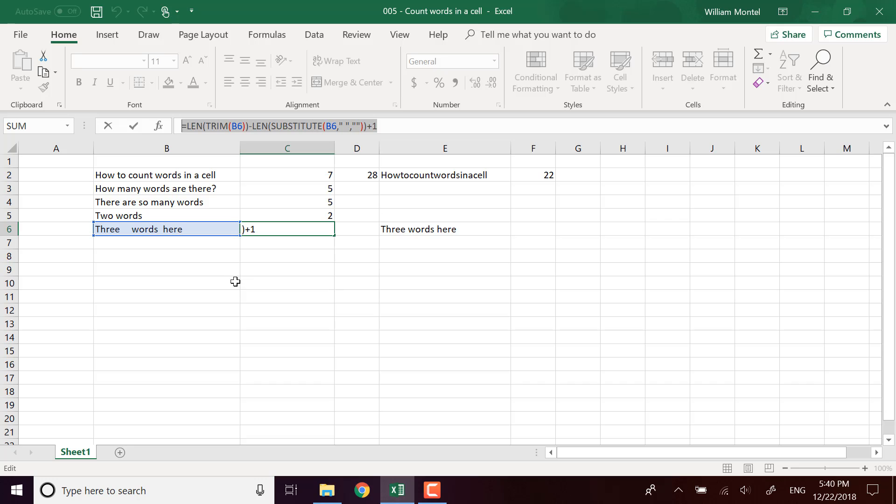
key(Enter)
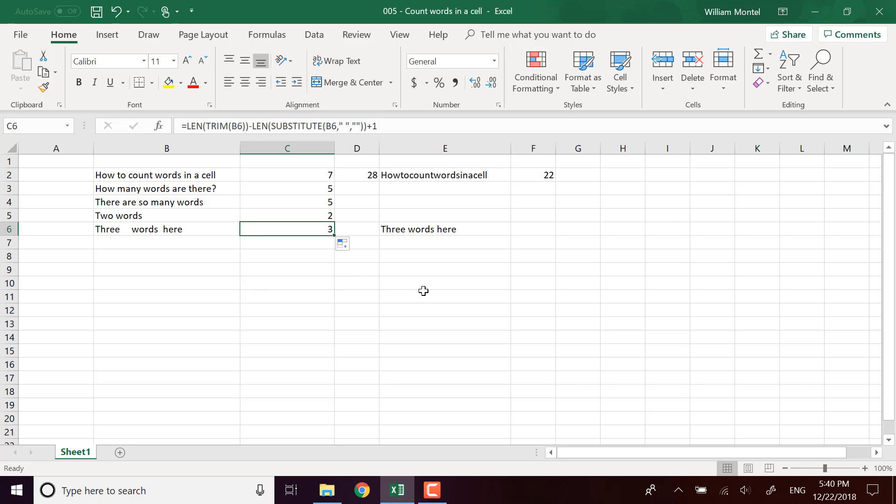
click(444, 295)
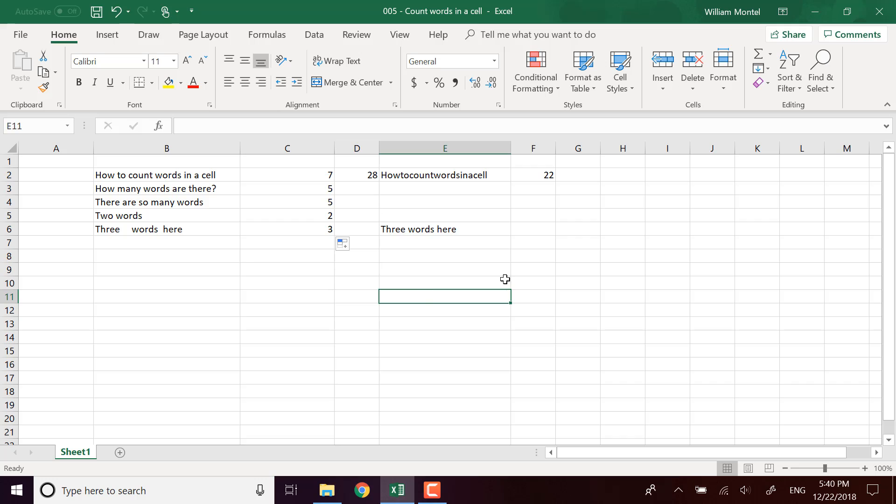
mouse_move(479, 233)
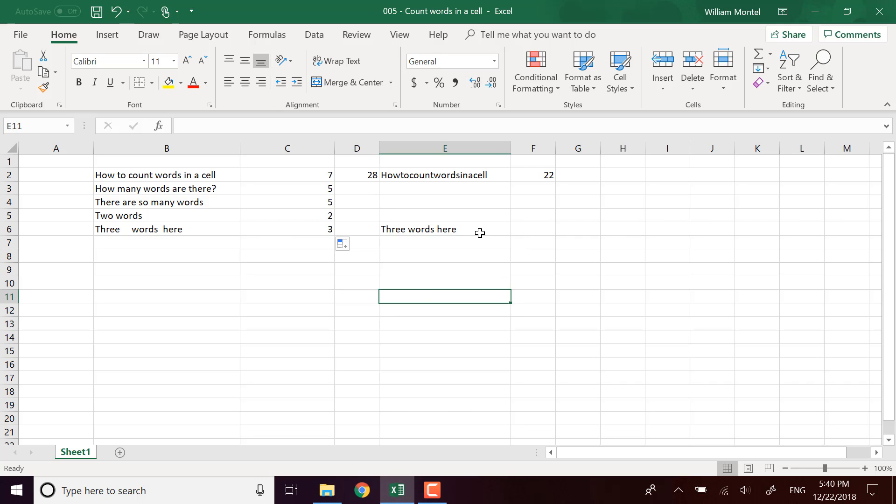
mouse_move(490, 228)
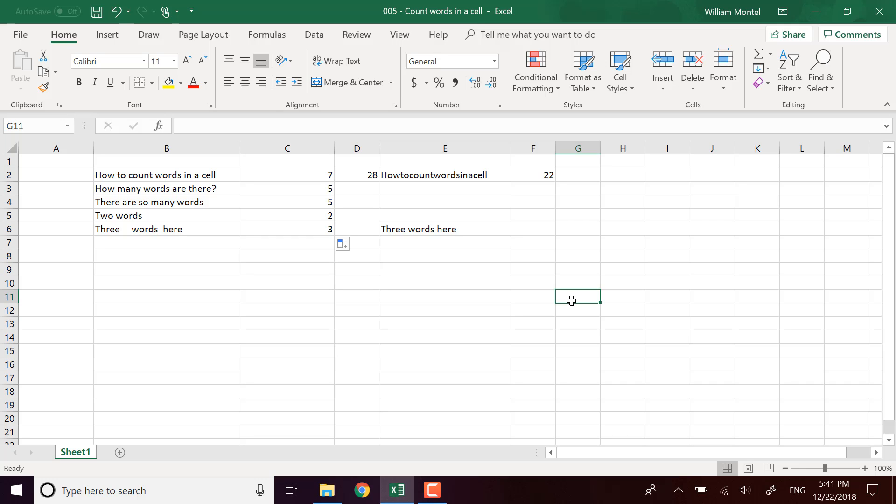
mouse_move(325, 326)
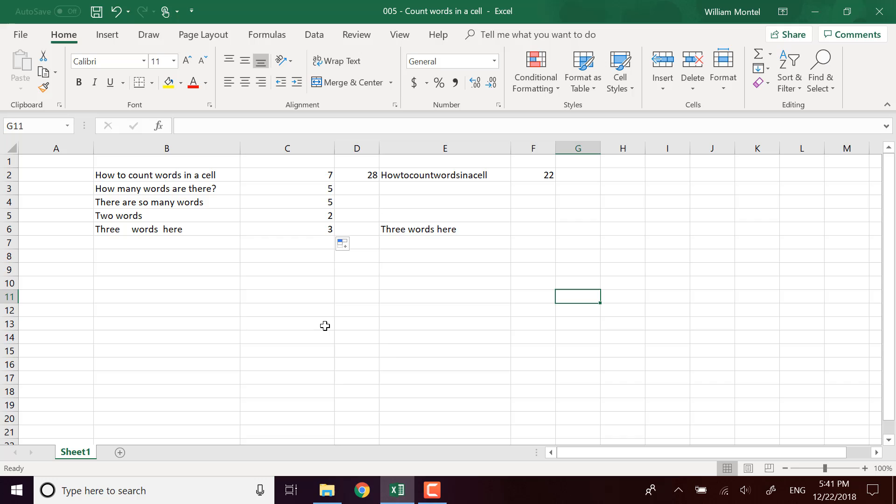
mouse_move(408, 330)
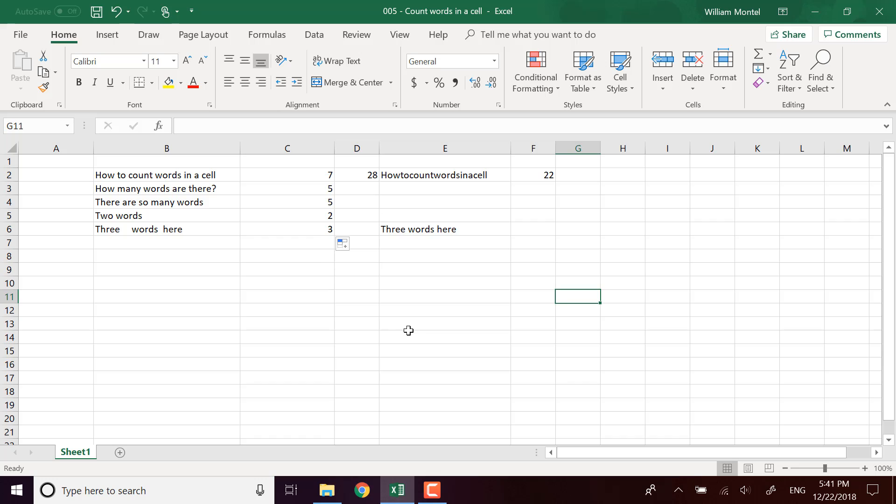
mouse_move(513, 487)
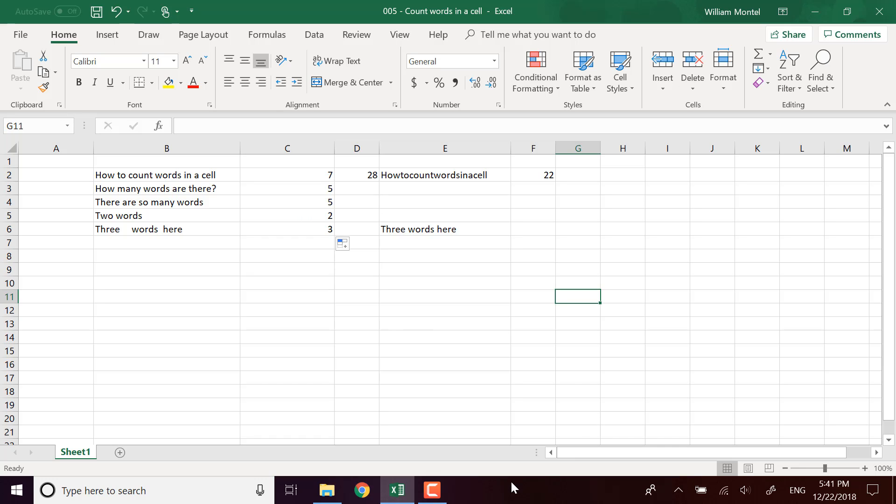